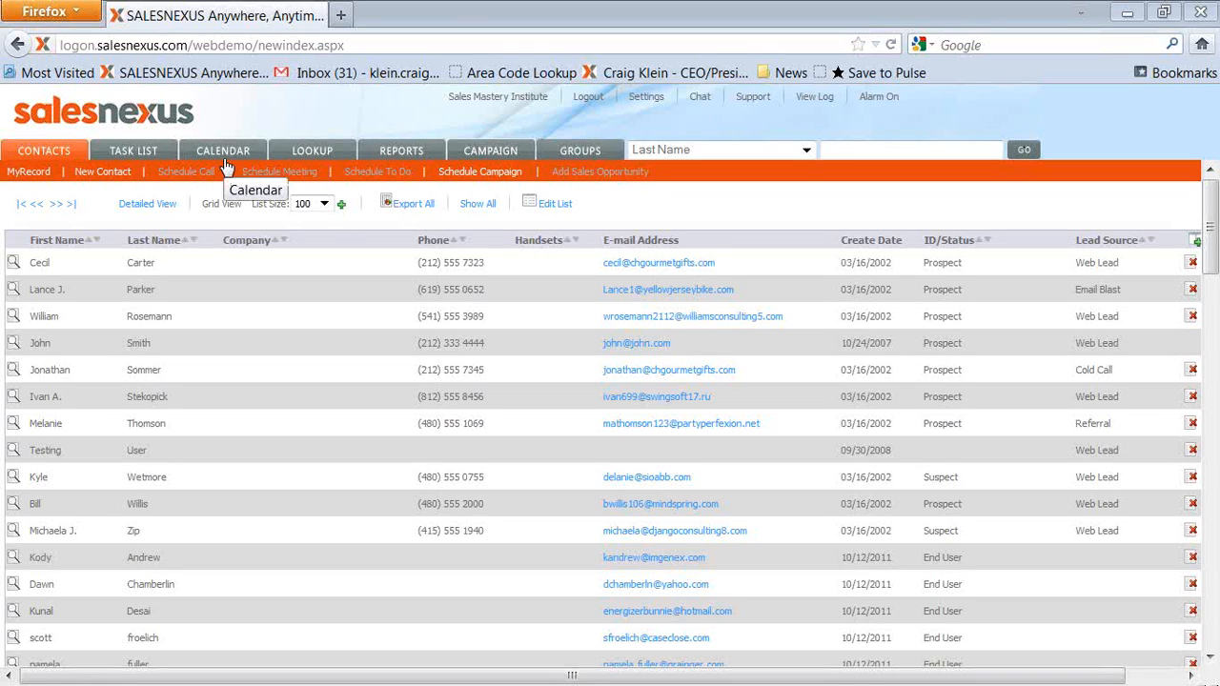
pyautogui.moveTo(309, 266)
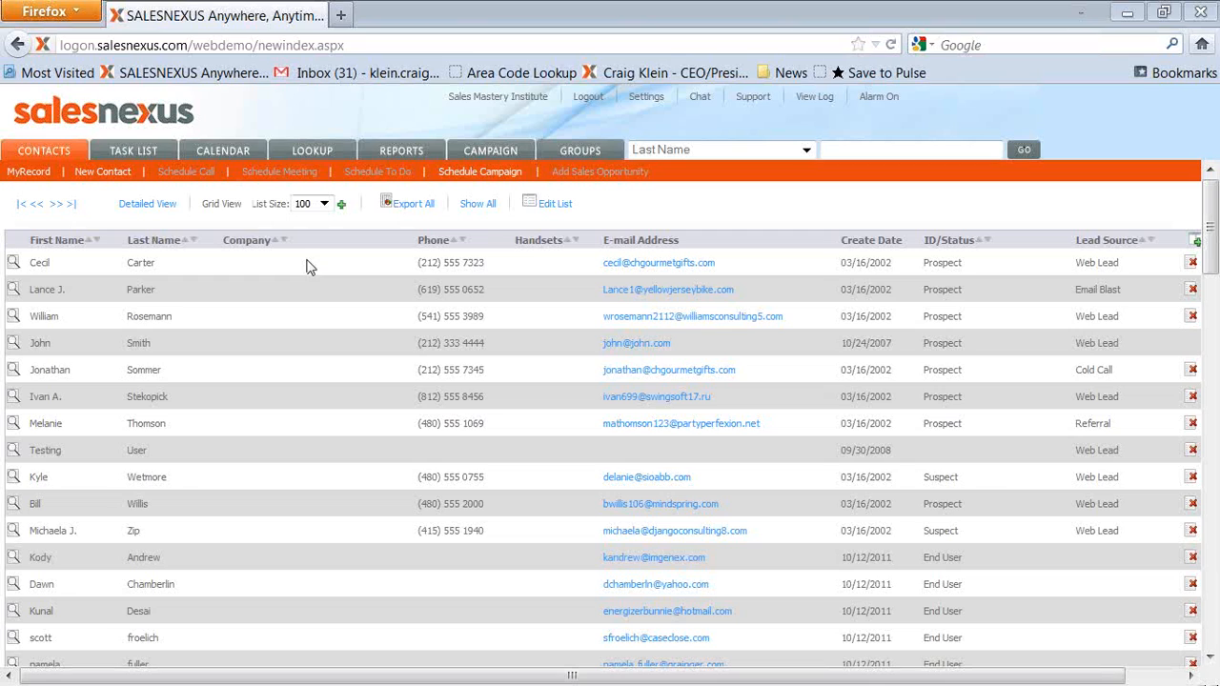
pyautogui.moveTo(341, 374)
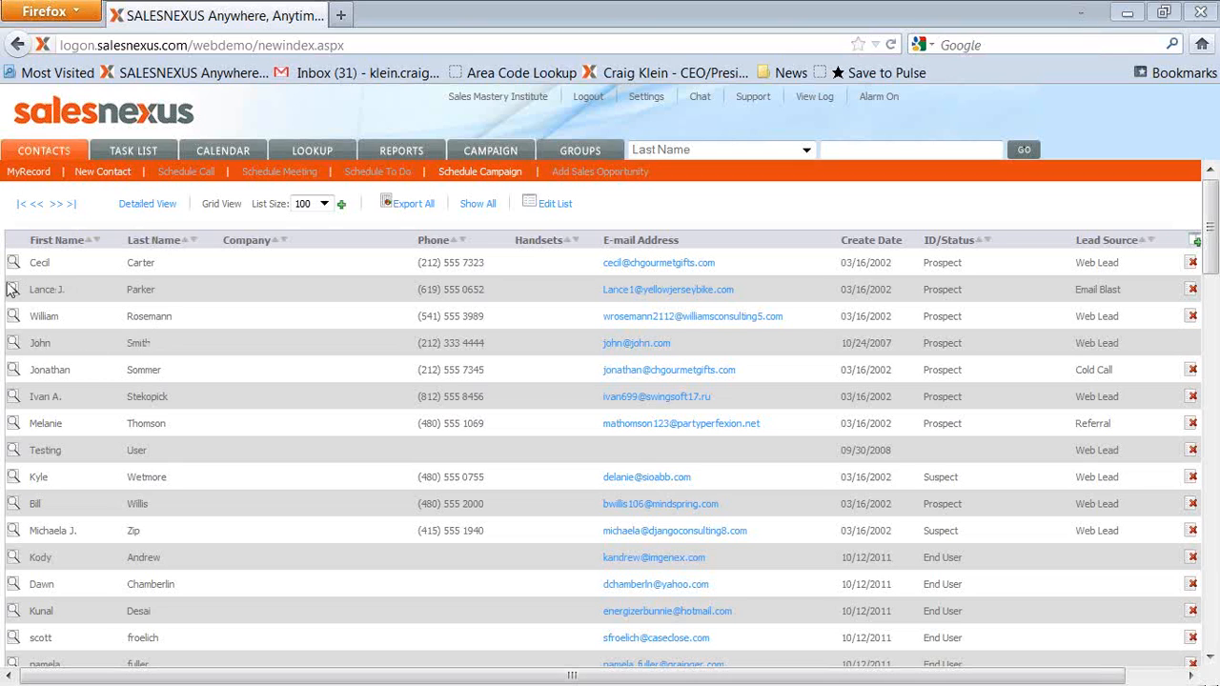
pyautogui.moveTo(13, 288)
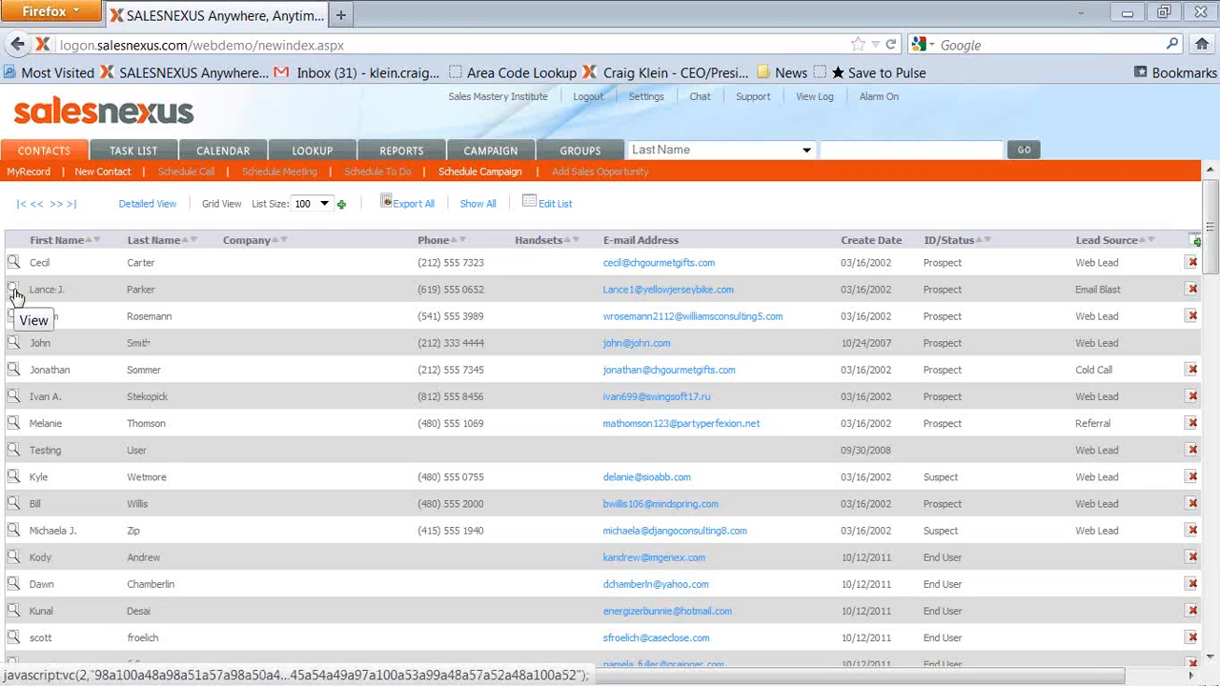
pyautogui.moveTo(48, 186)
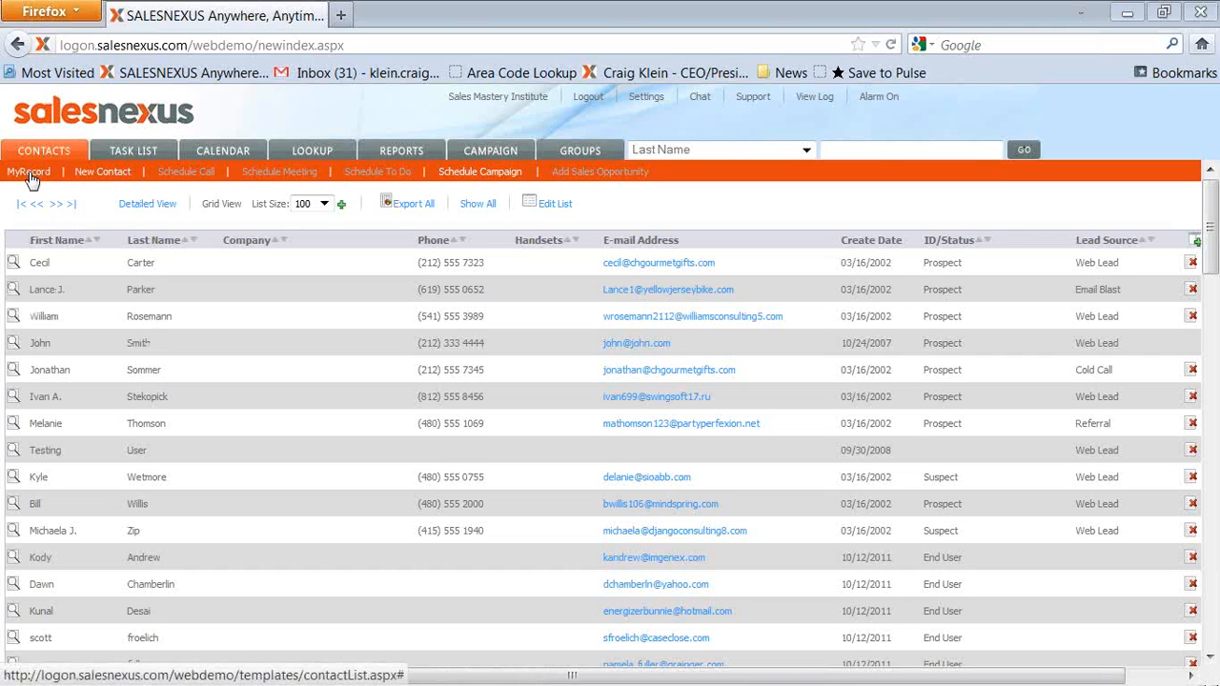
# Open MyRecord's Templates tree, expand the SalesNexus Template Library, and select E-mails & Letters Templates.
pyautogui.click(27, 172)
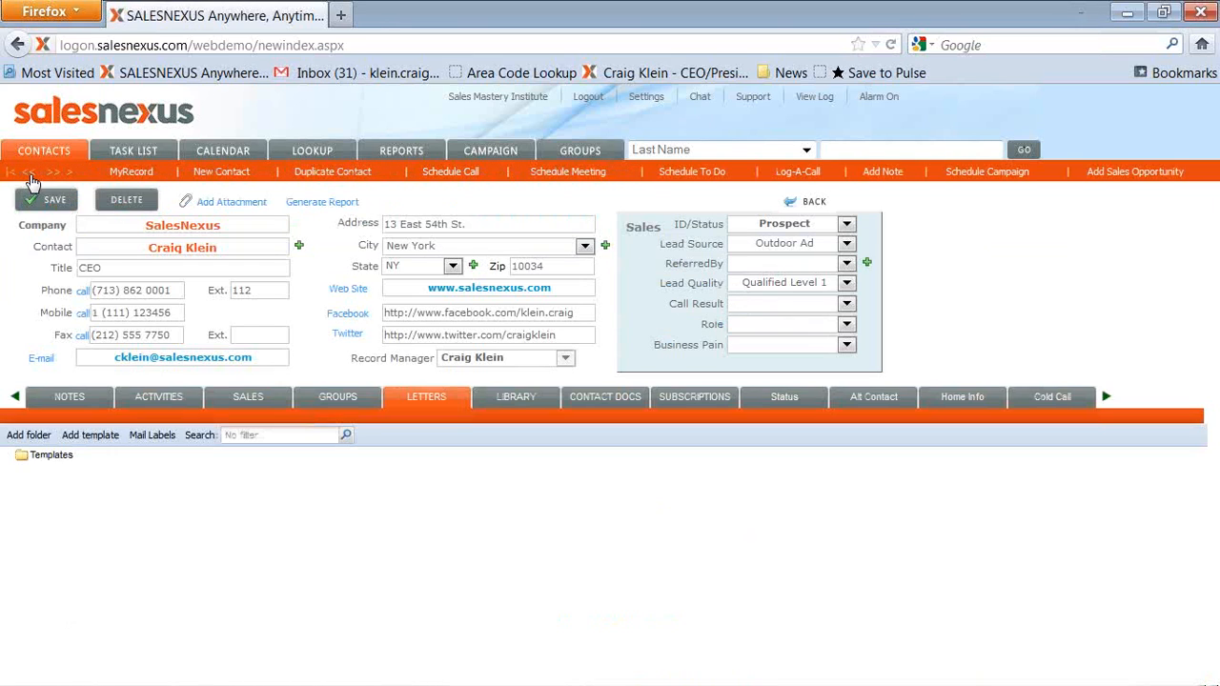
pyautogui.click(9, 454)
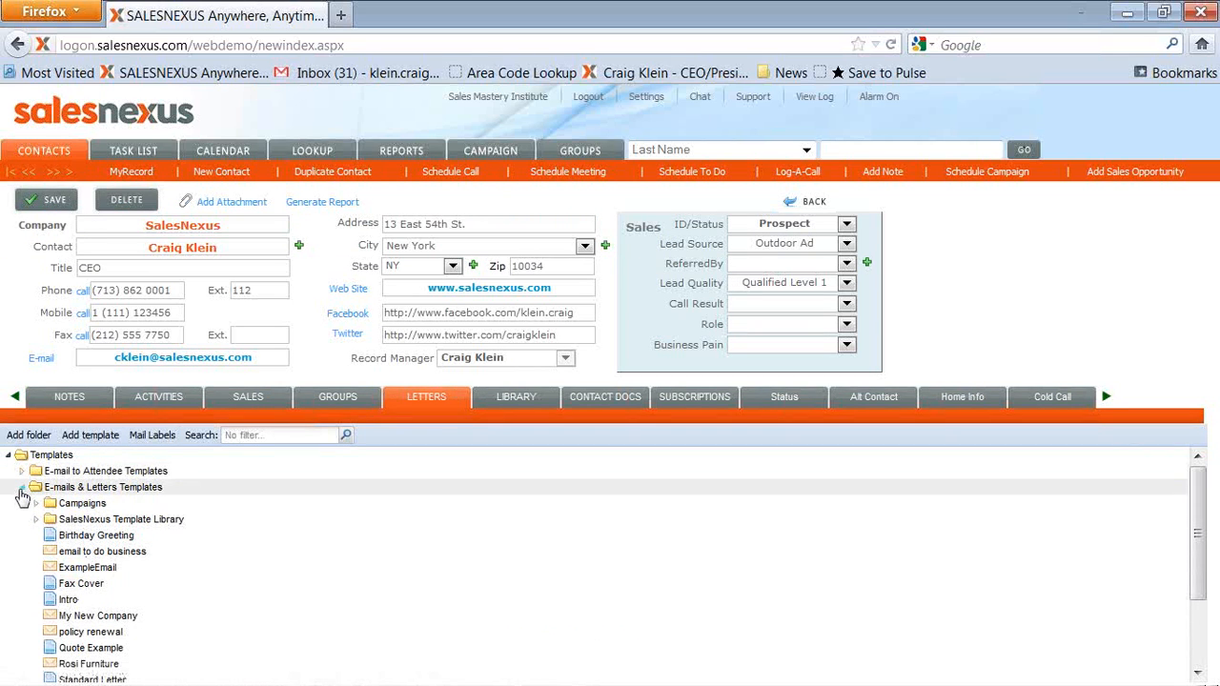
pyautogui.click(21, 487)
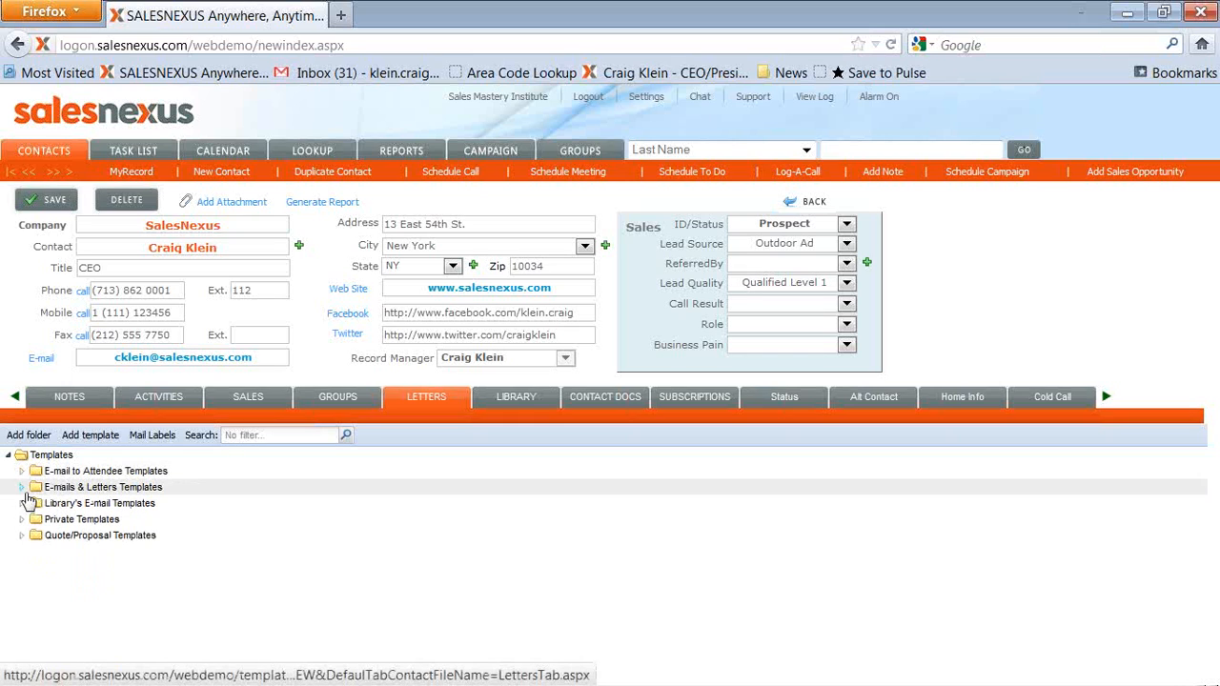
pyautogui.click(21, 487)
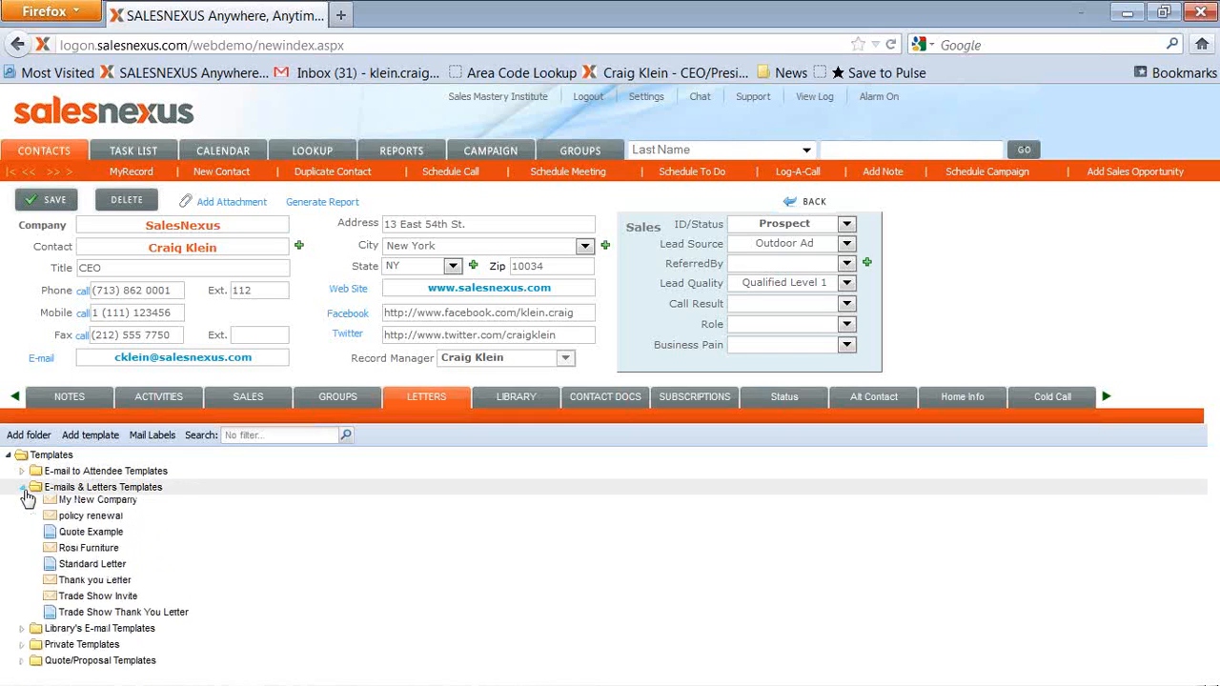
pyautogui.click(35, 487)
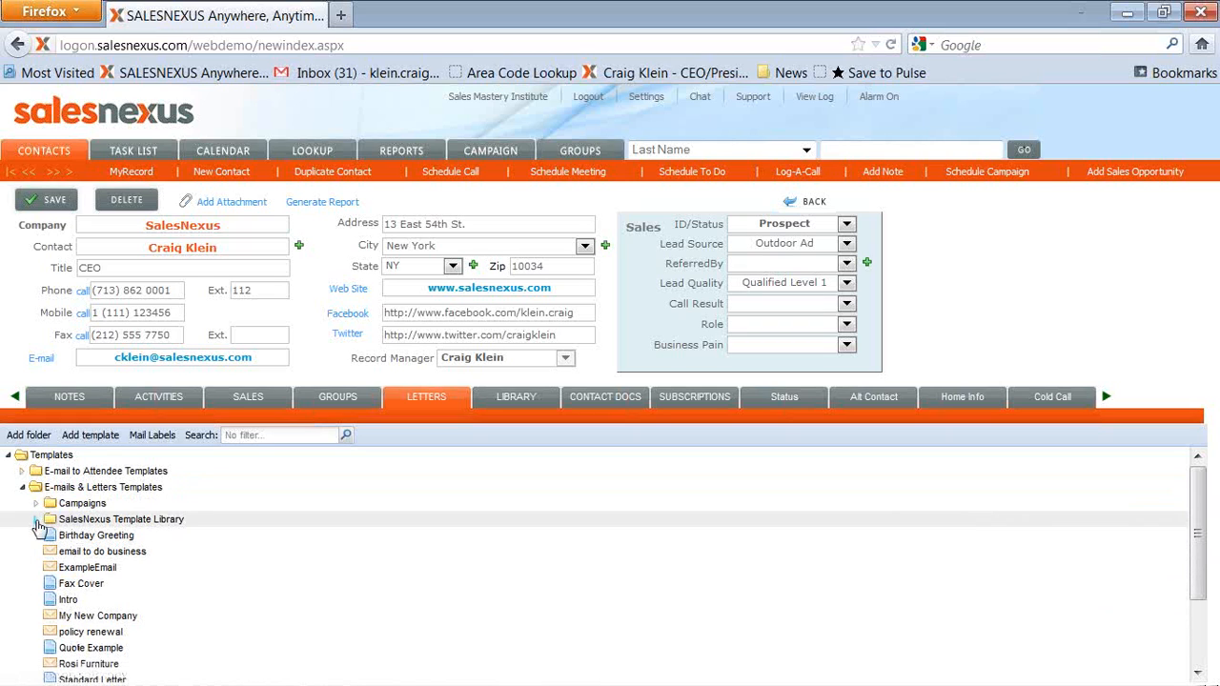
pyautogui.click(36, 518)
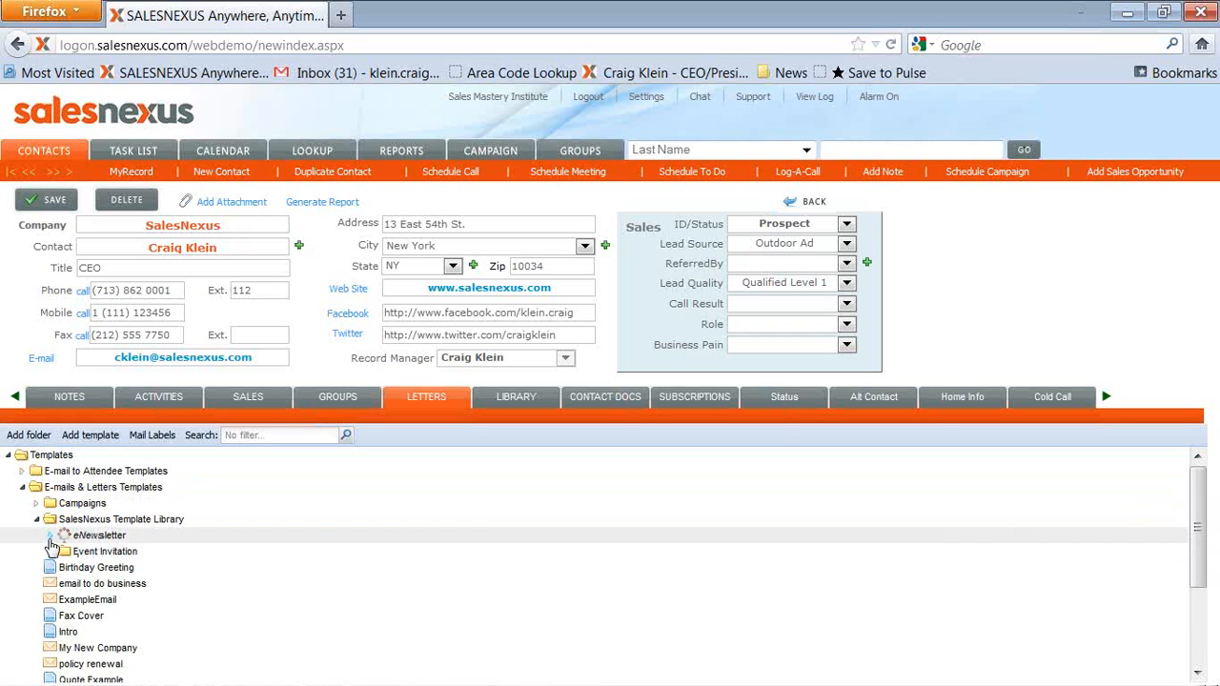
pyautogui.click(62, 535)
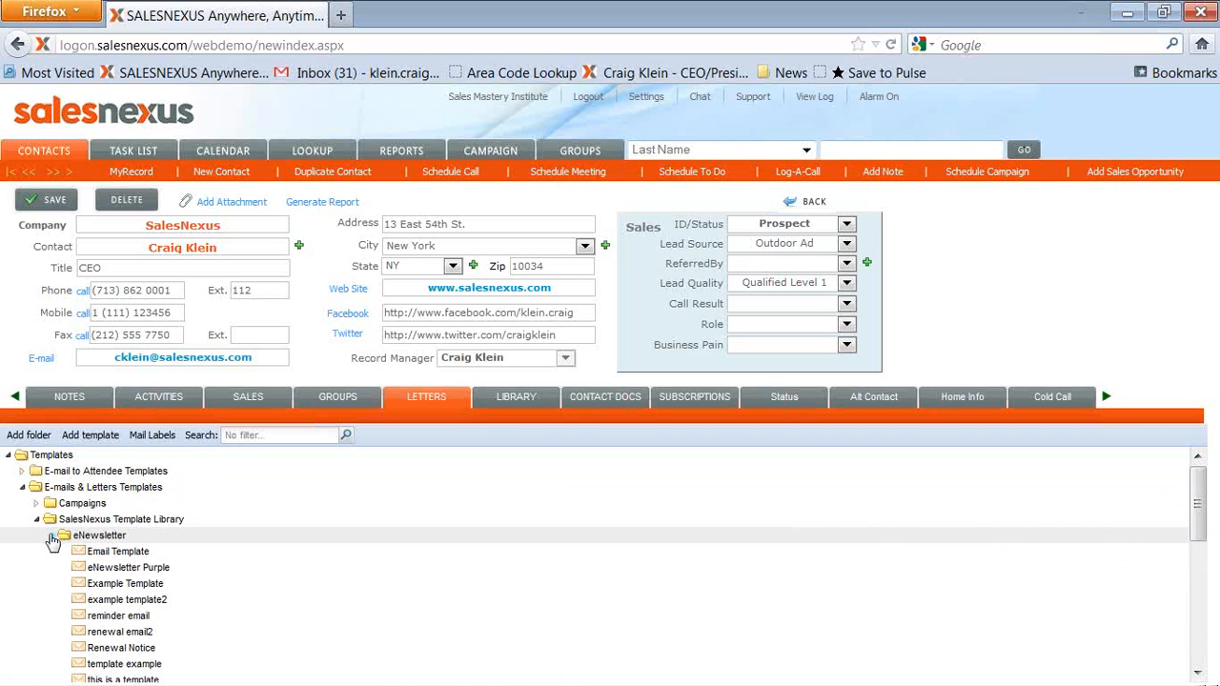
pyautogui.click(36, 503)
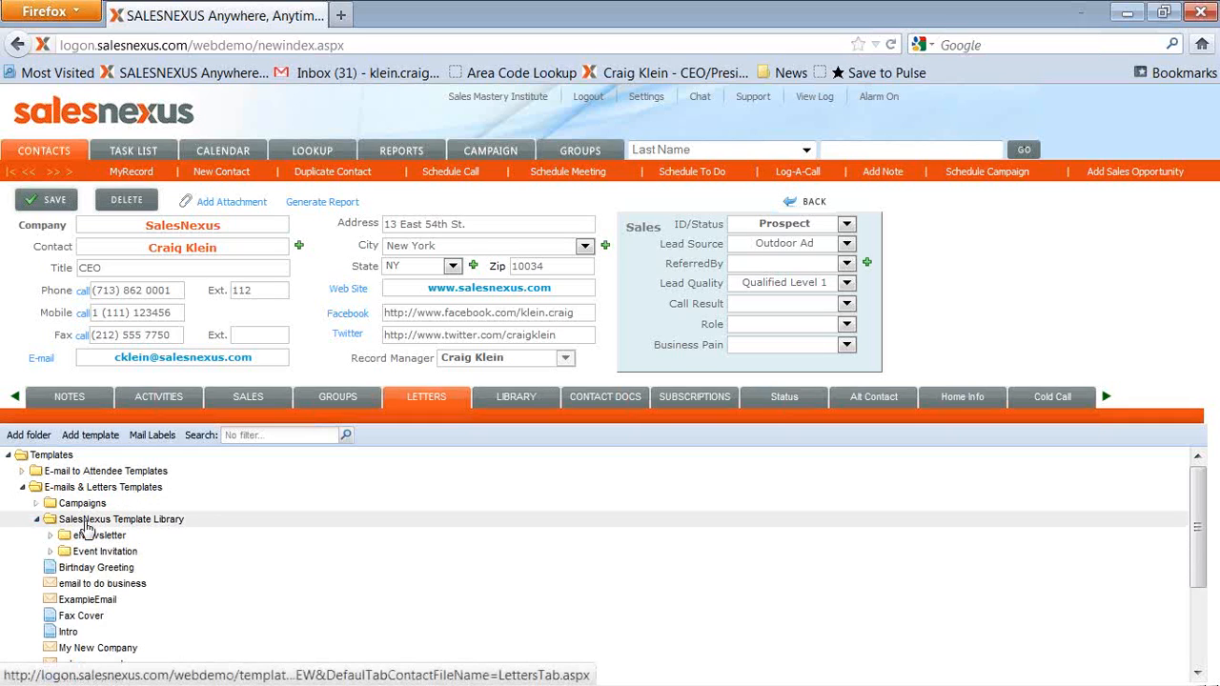
pyautogui.click(102, 487)
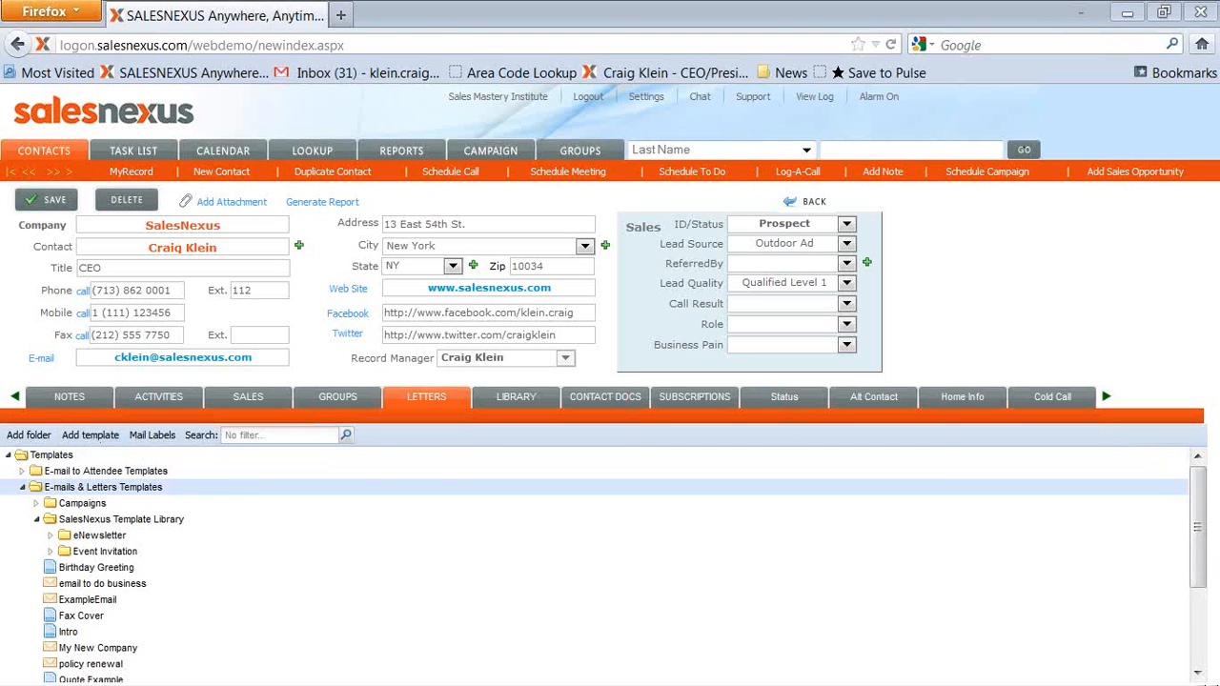
# Add a new template and place the cursor in the Letter Detail body.
pyautogui.click(90, 434)
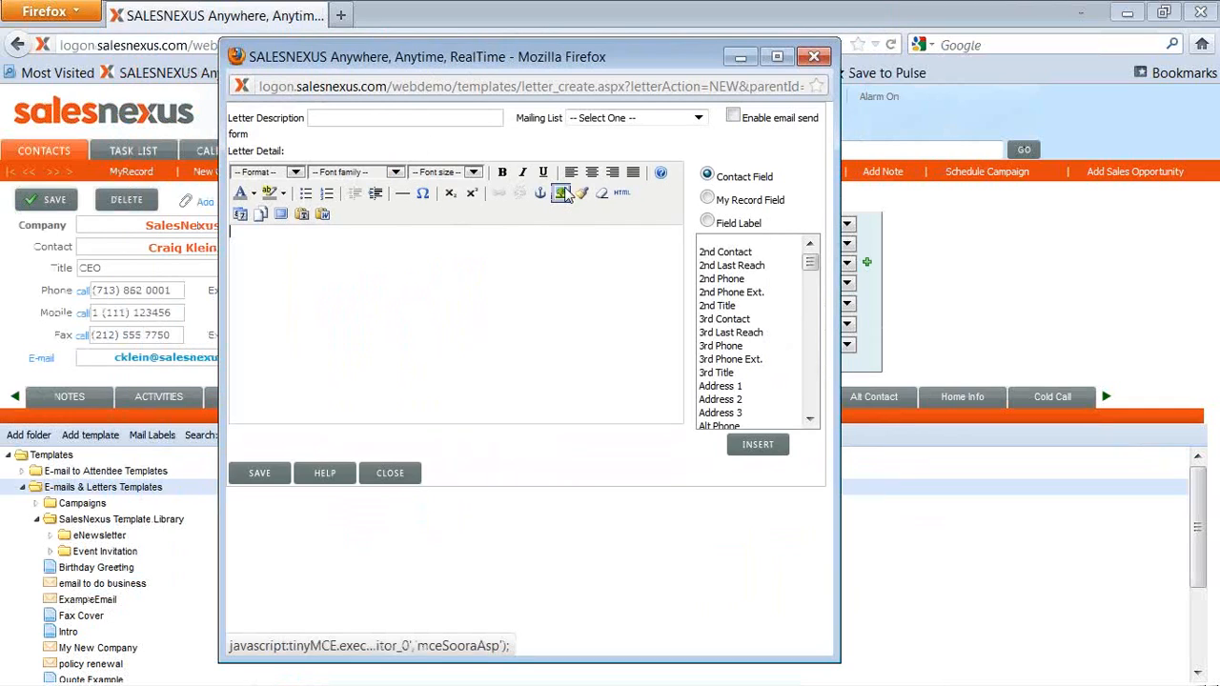
pyautogui.moveTo(561, 193)
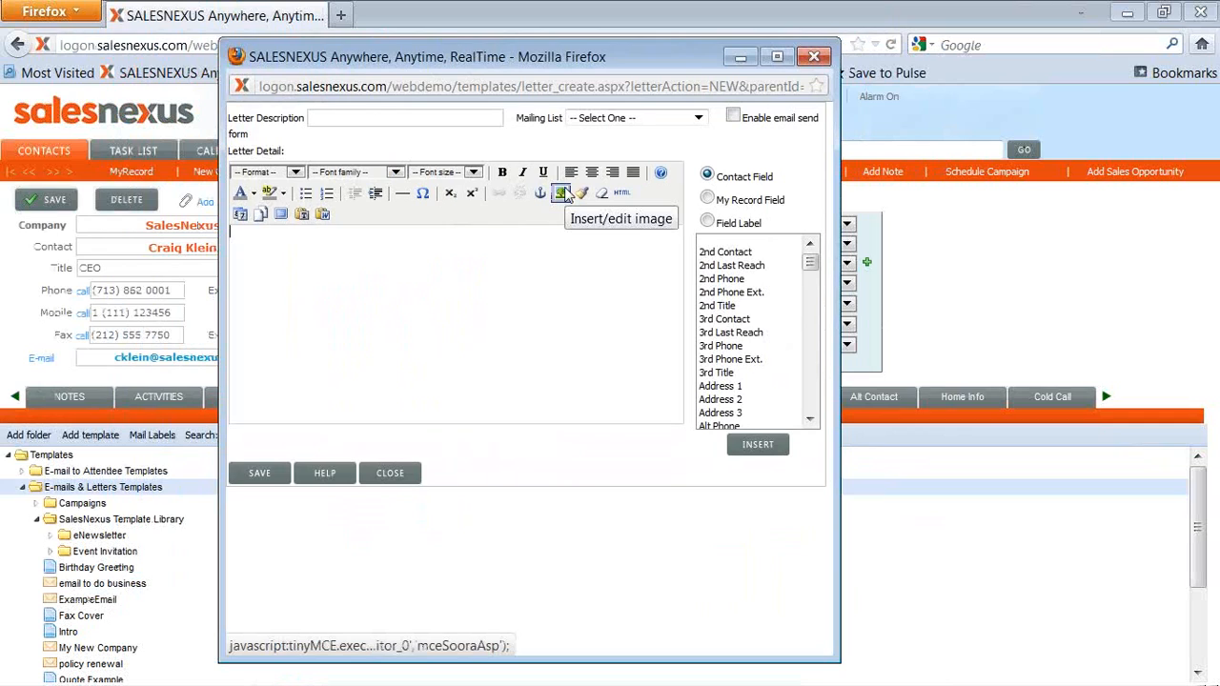
pyautogui.moveTo(562, 205)
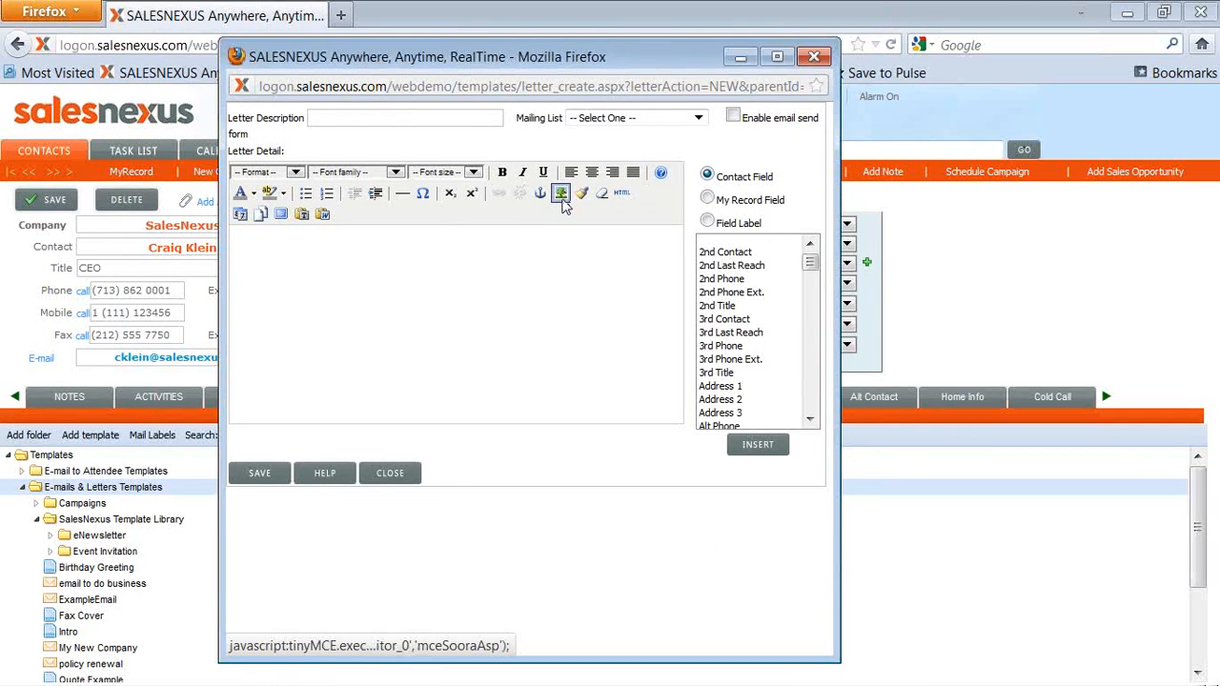
pyautogui.moveTo(427, 253)
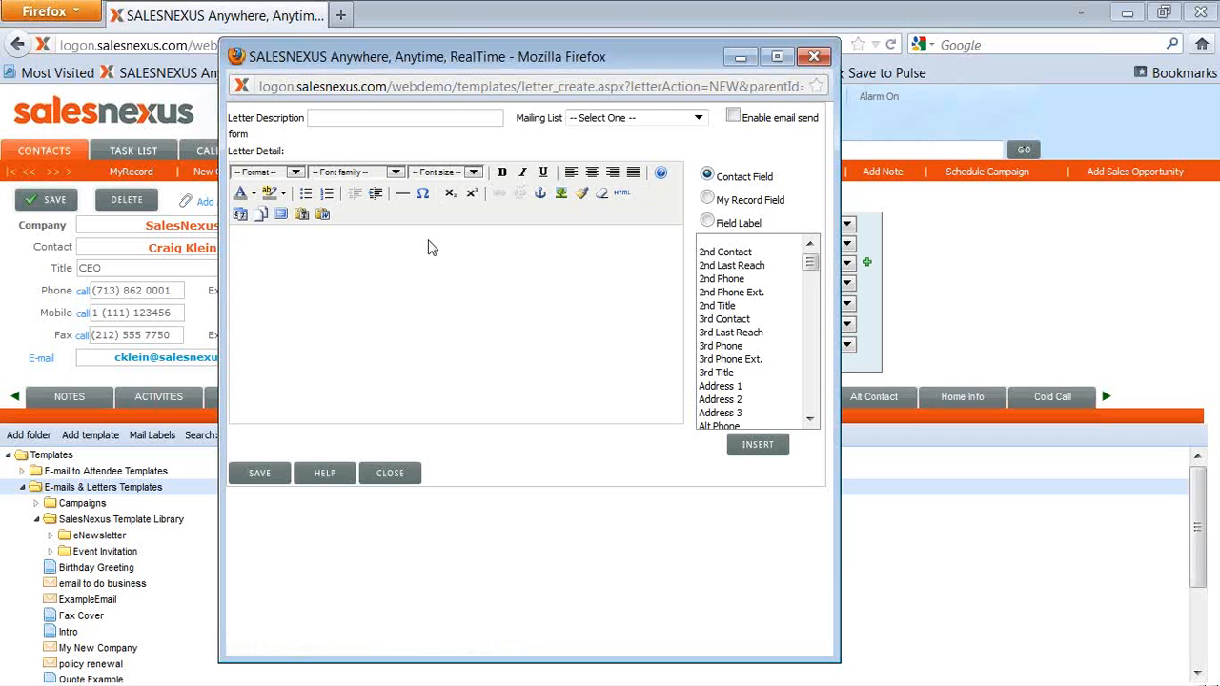
pyautogui.moveTo(303, 253)
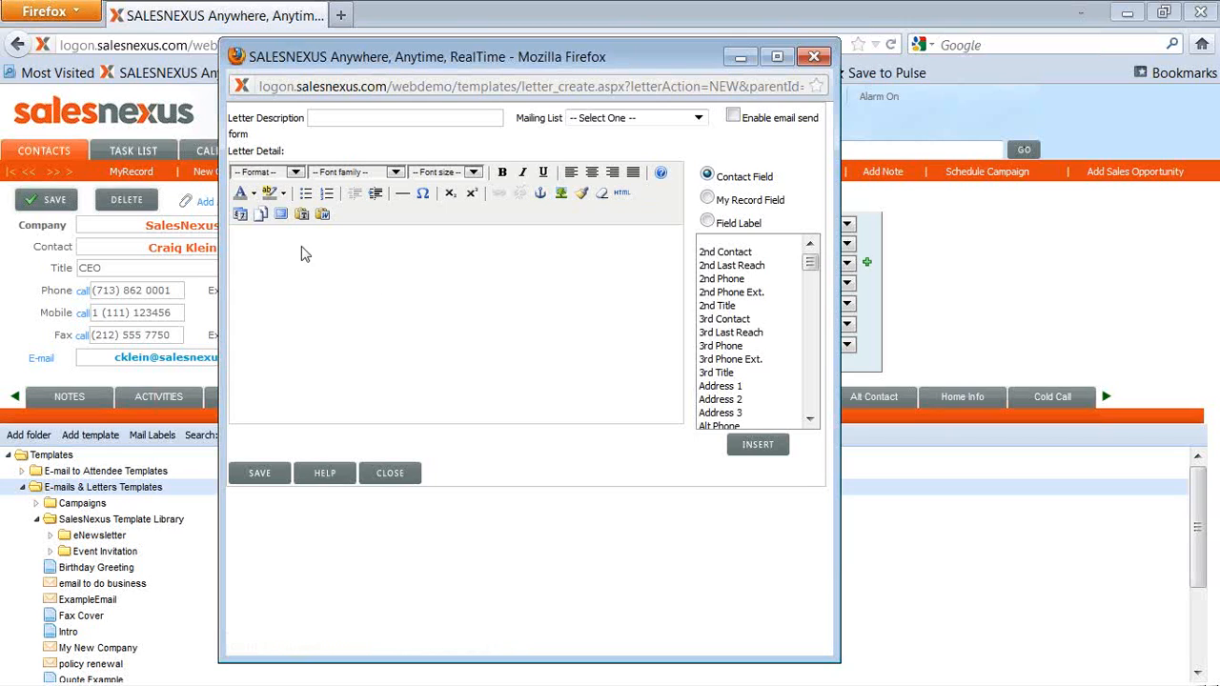
pyautogui.moveTo(416, 246)
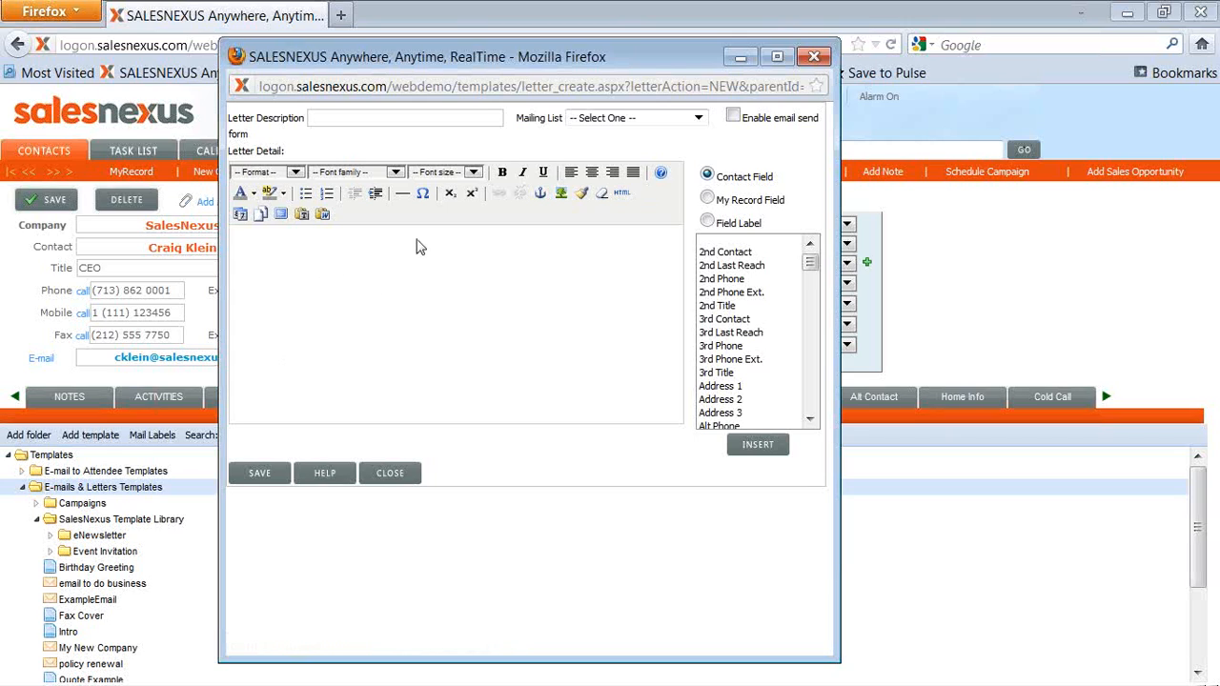
pyautogui.moveTo(621, 194)
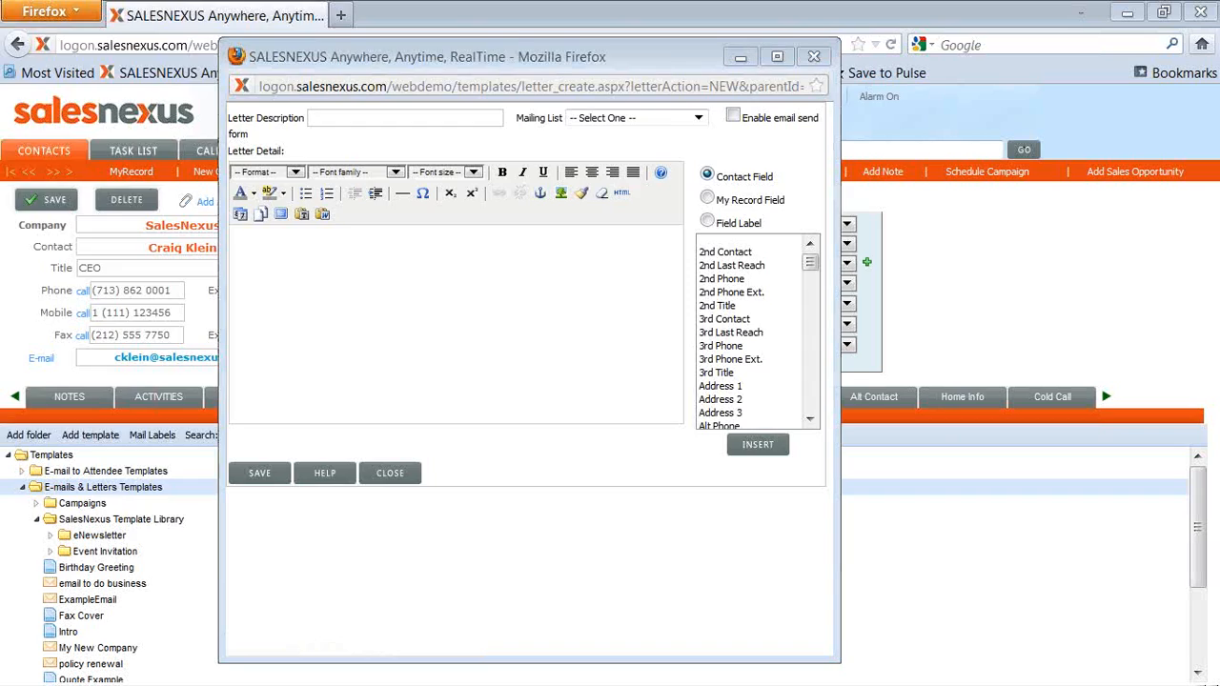
pyautogui.click(621, 193)
pyautogui.write('D')
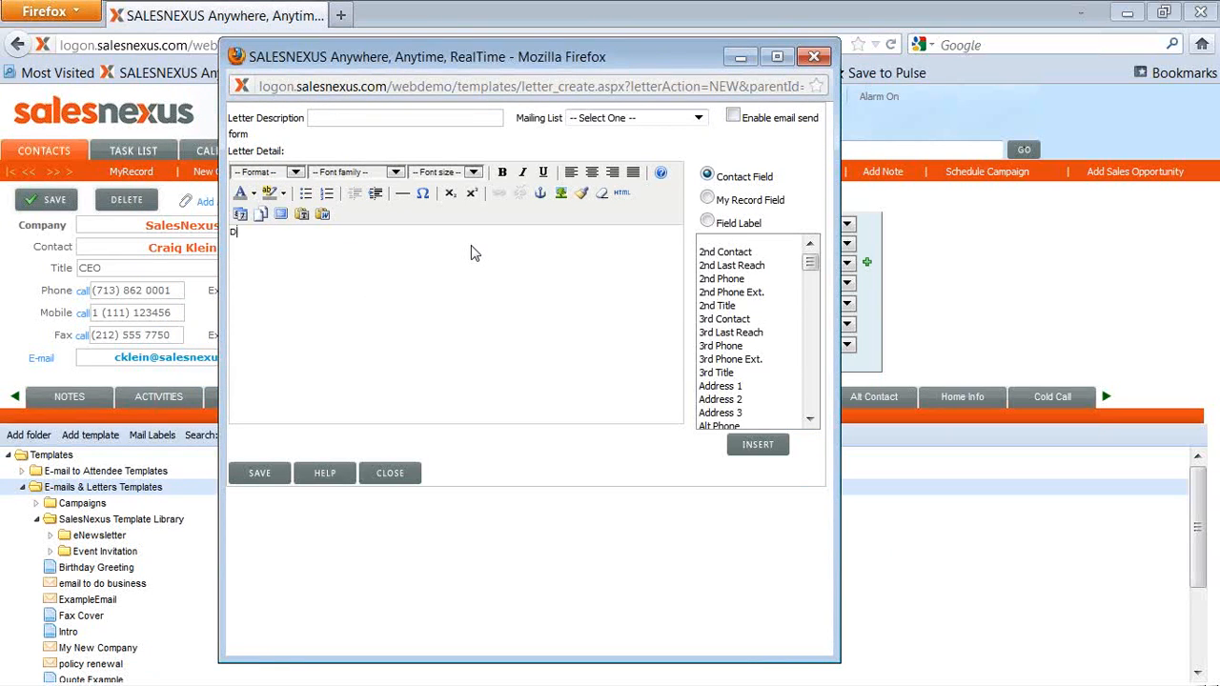
# Type the greeting, the 'looking forward' sentence with the Company merge field, and a 'Visit' line.
pyautogui.write('ear <#con_78>,')
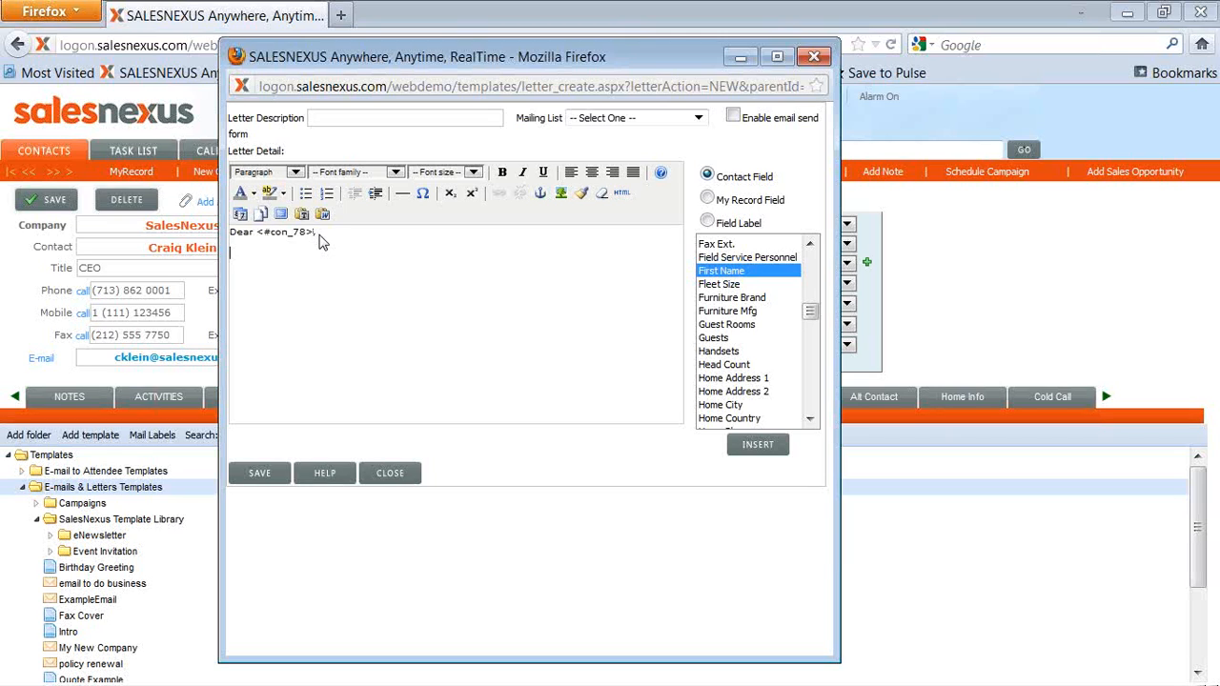
pyautogui.write("I'm looking f")
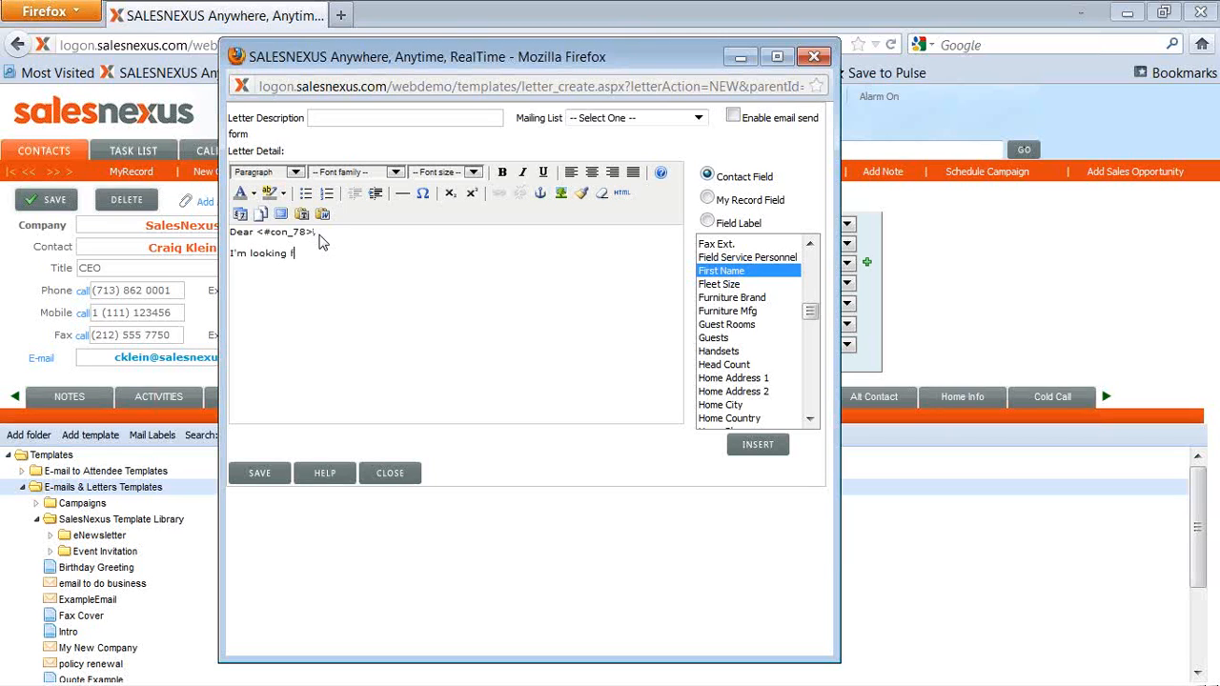
pyautogui.write('forward to hea')
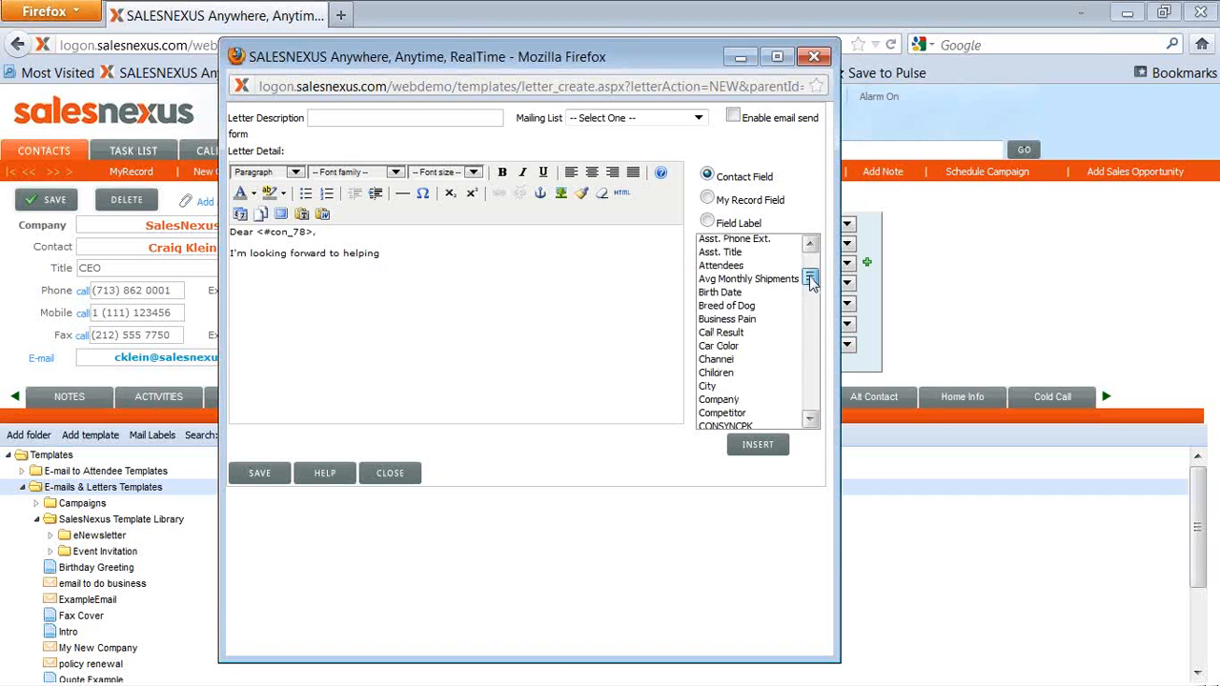
pyautogui.click(718, 398)
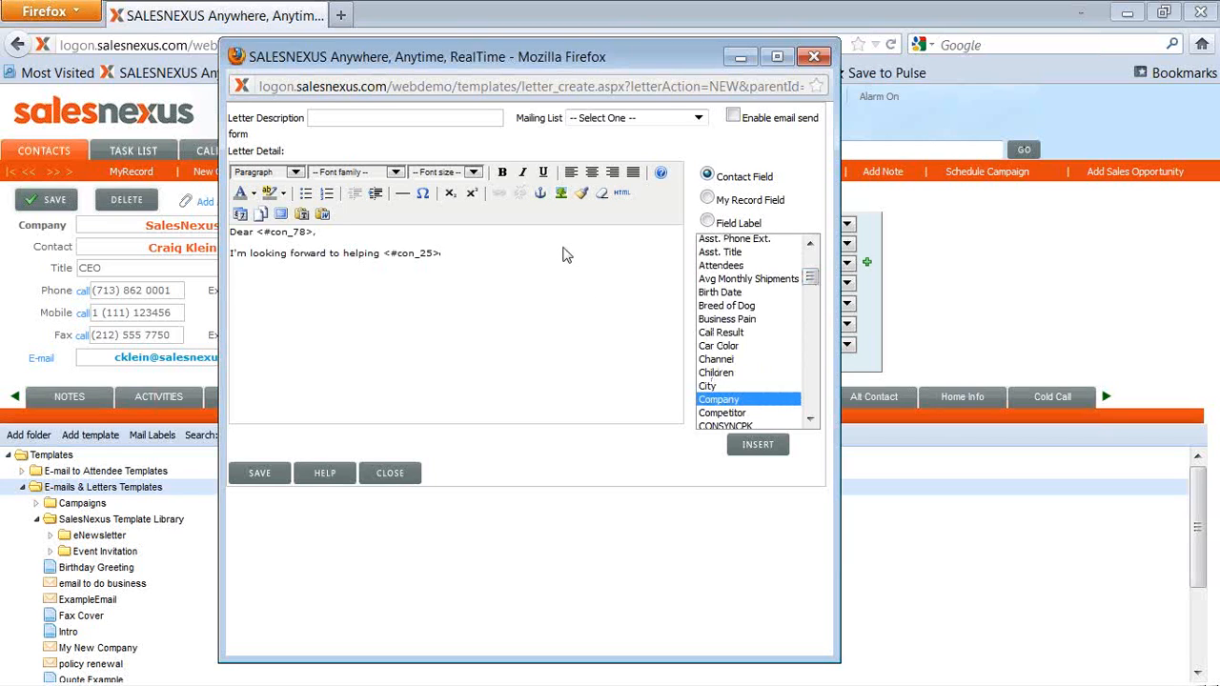
pyautogui.write('with')
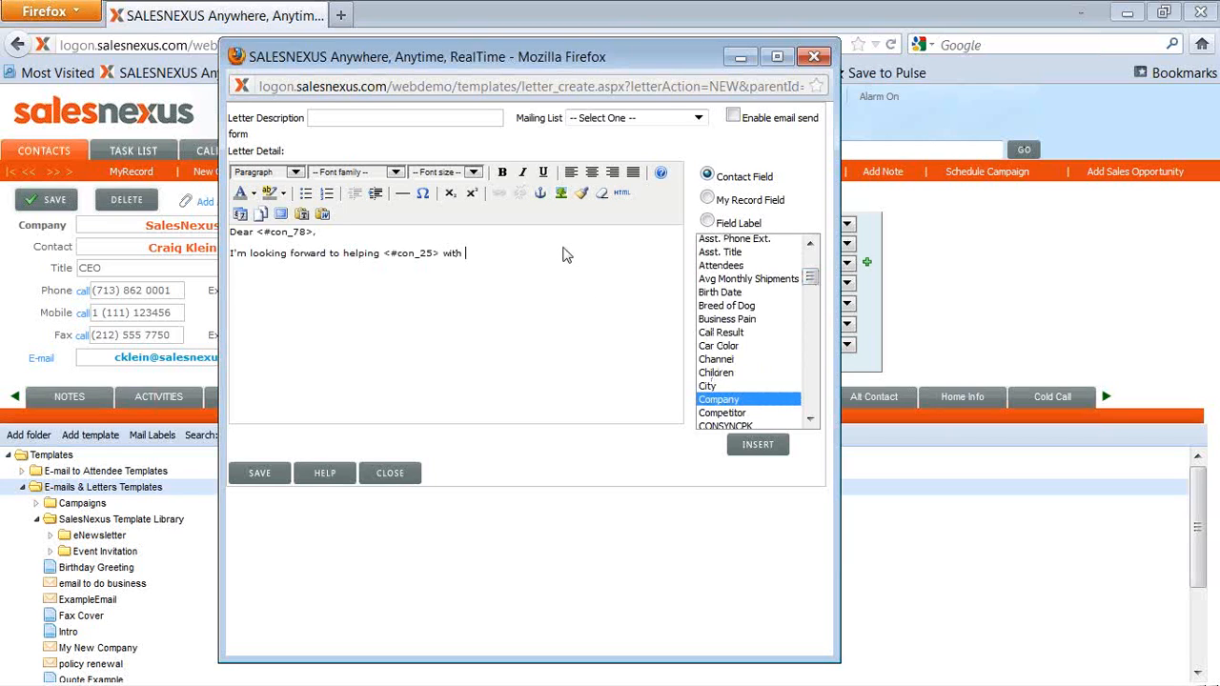
pyautogui.write('our solution.')
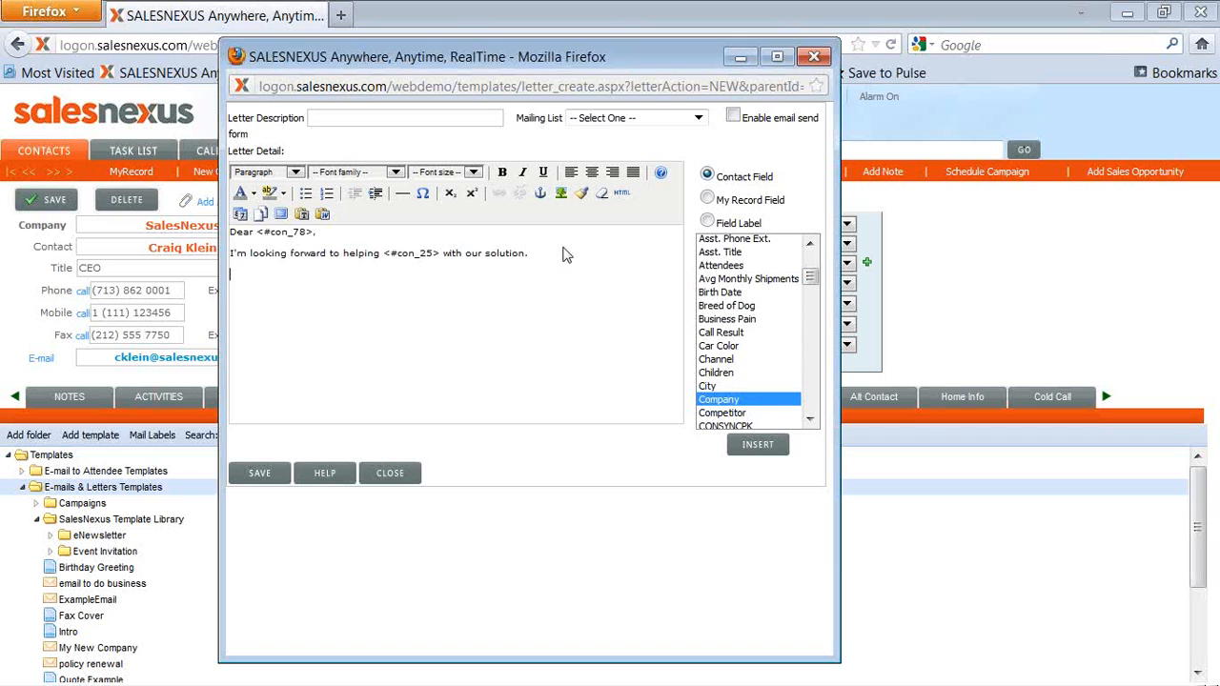
pyautogui.write('Visit our website here for more information.')
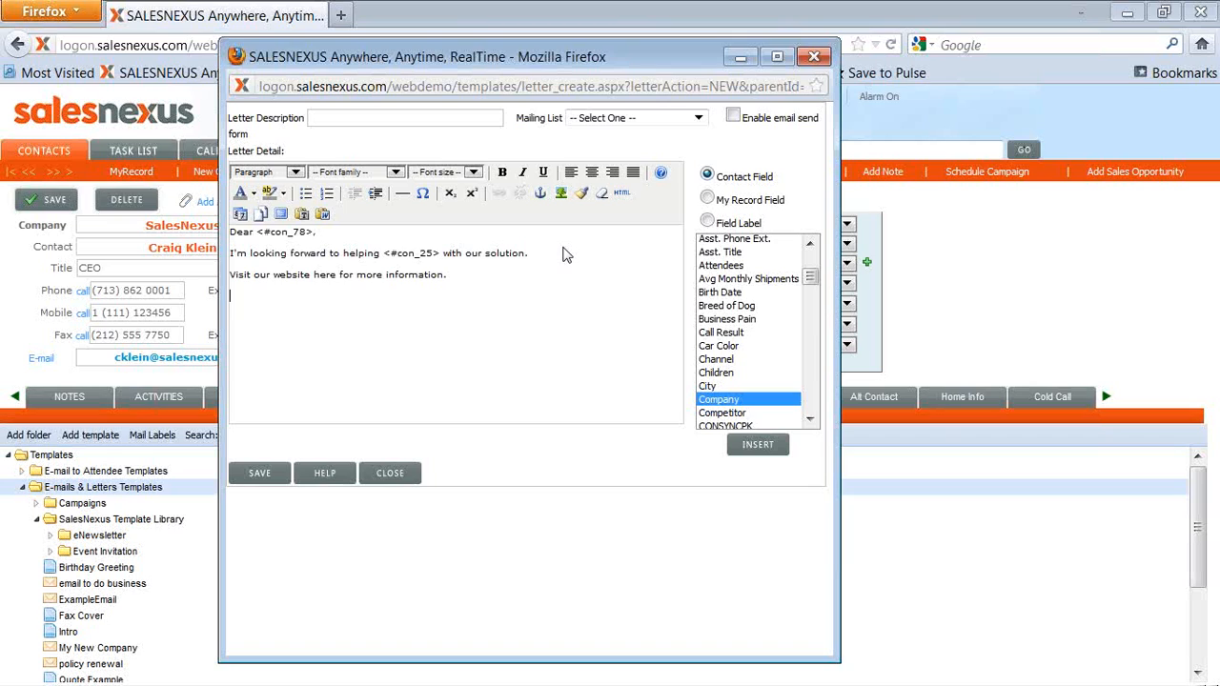
pyautogui.moveTo(438, 267)
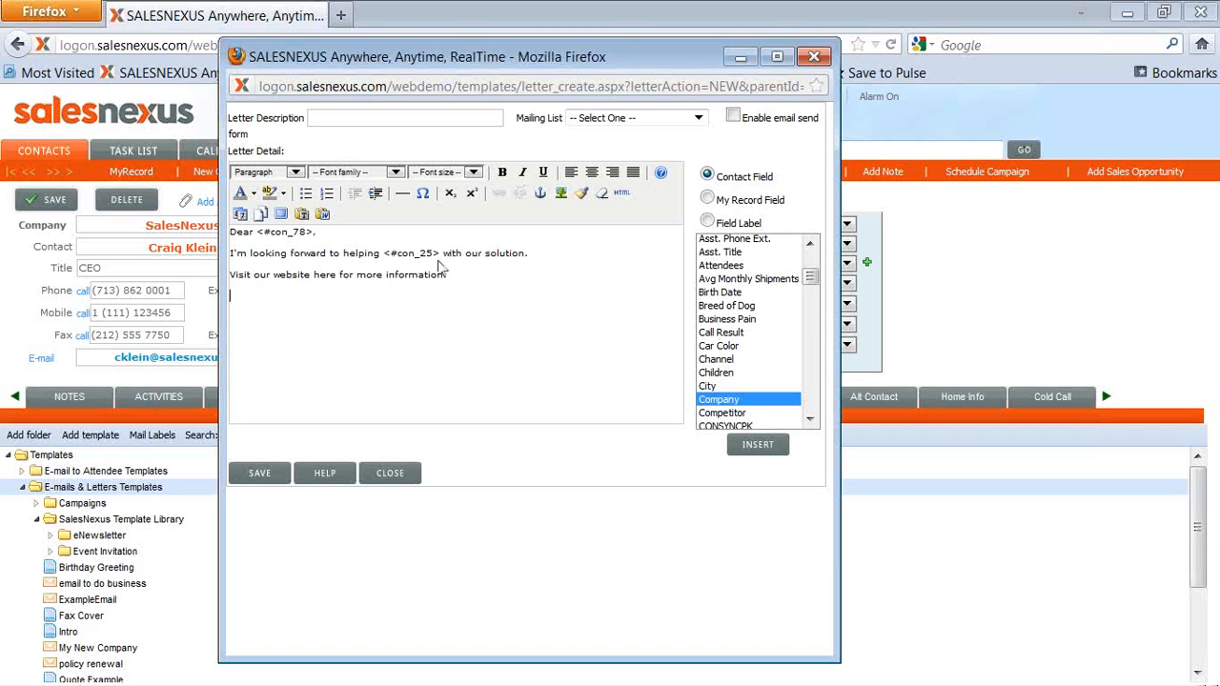
pyautogui.moveTo(719, 276)
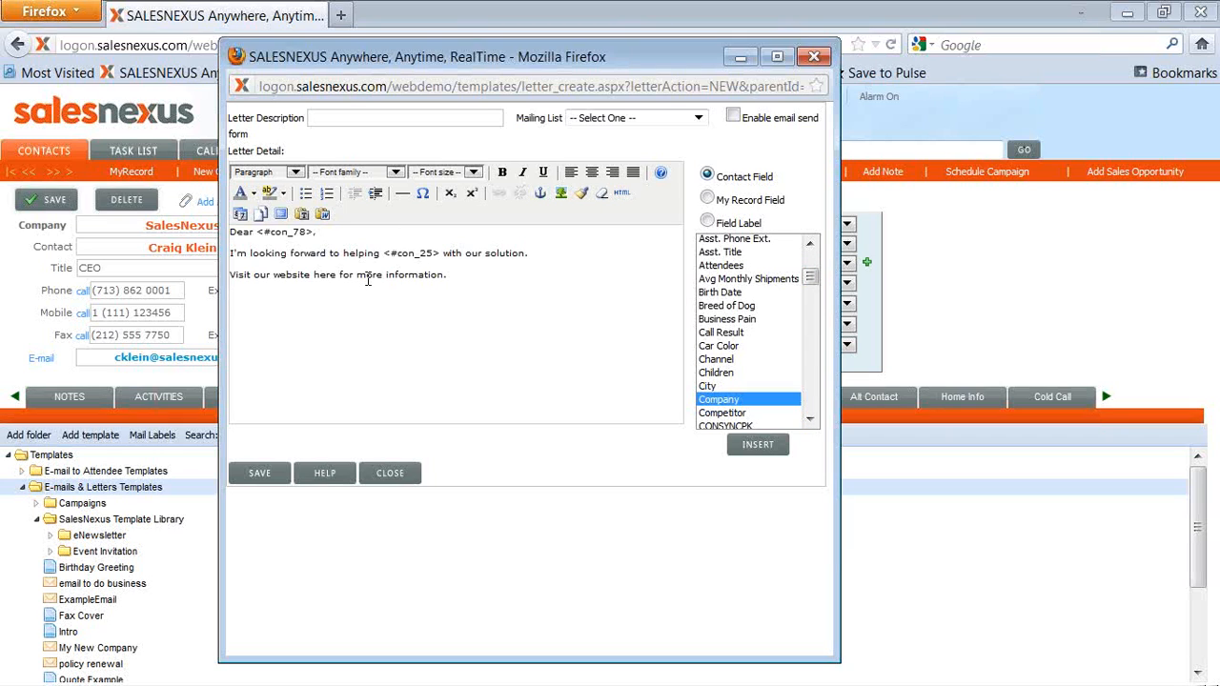
pyautogui.moveTo(558, 293)
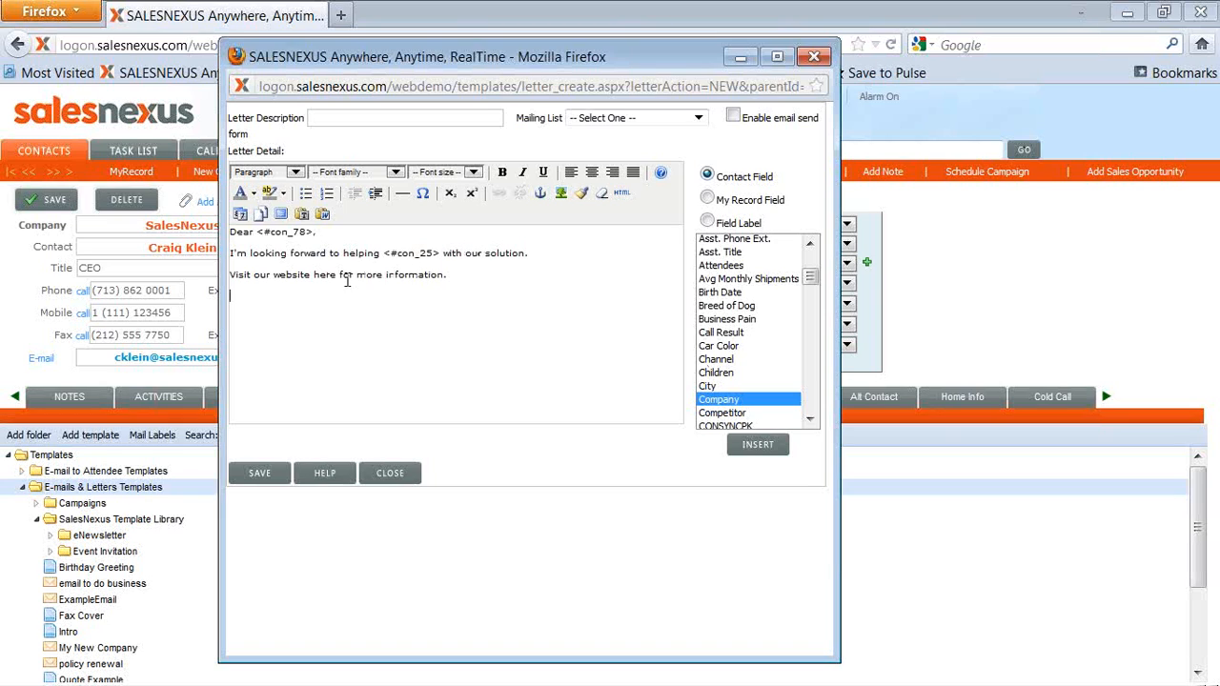
pyautogui.moveTo(271, 276)
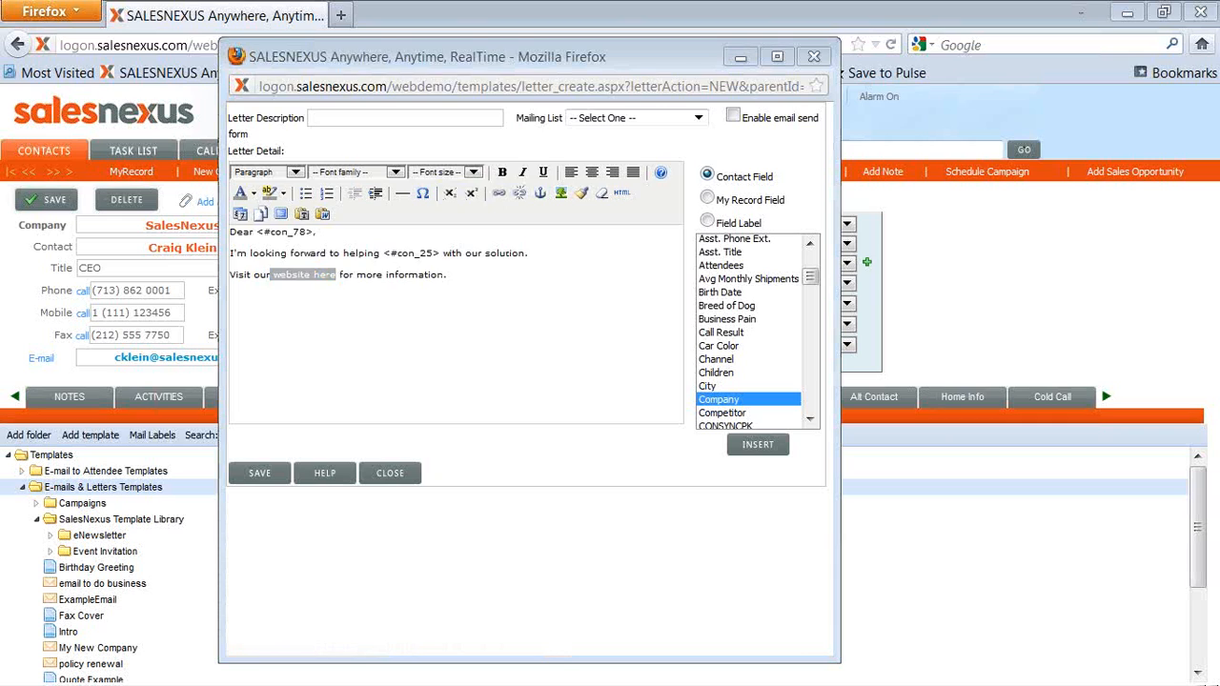
pyautogui.click(498, 192)
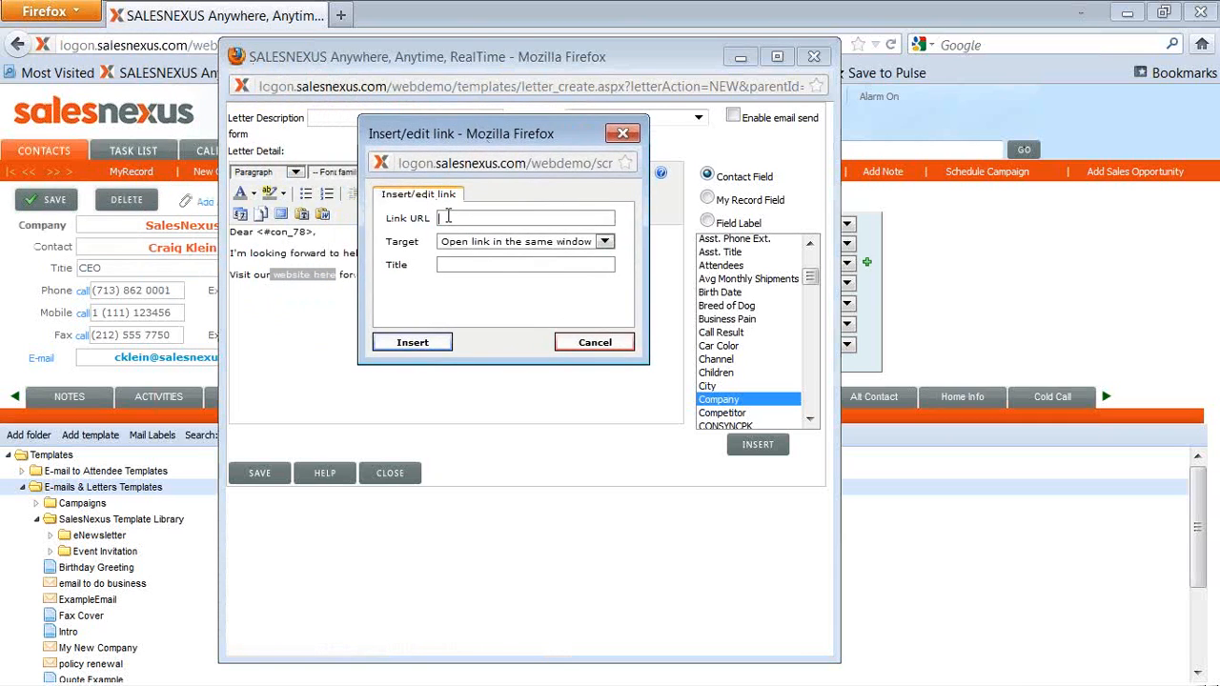
pyautogui.write('http')
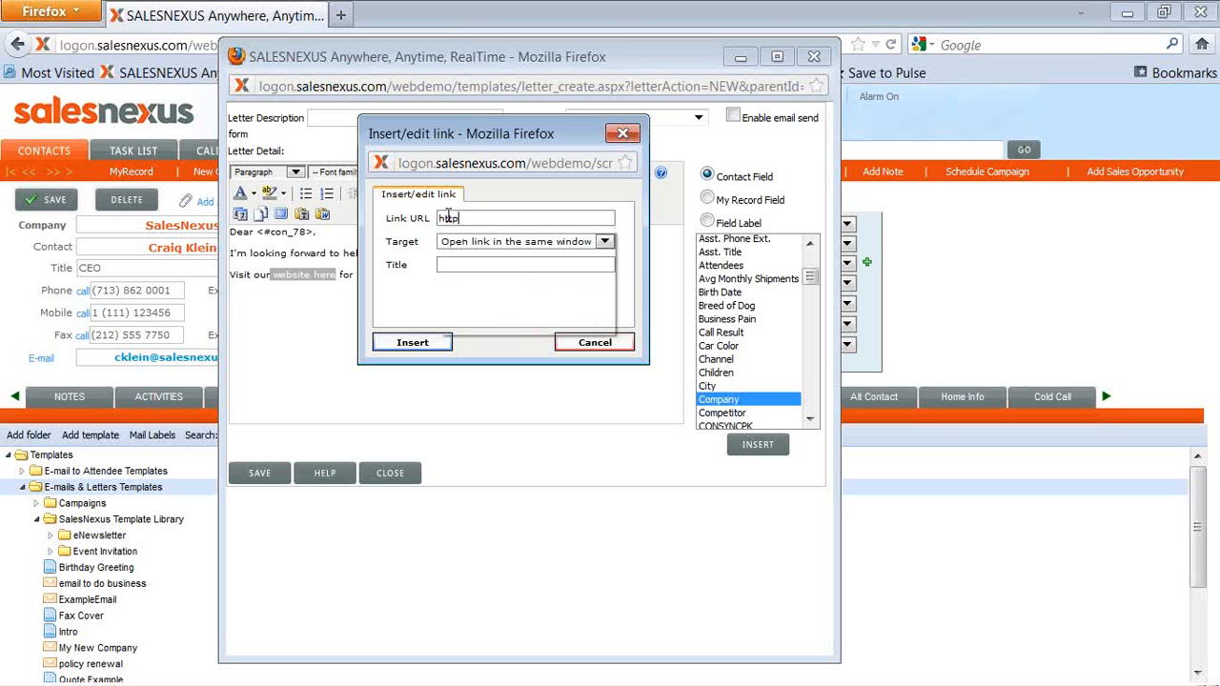
pyautogui.write('://')
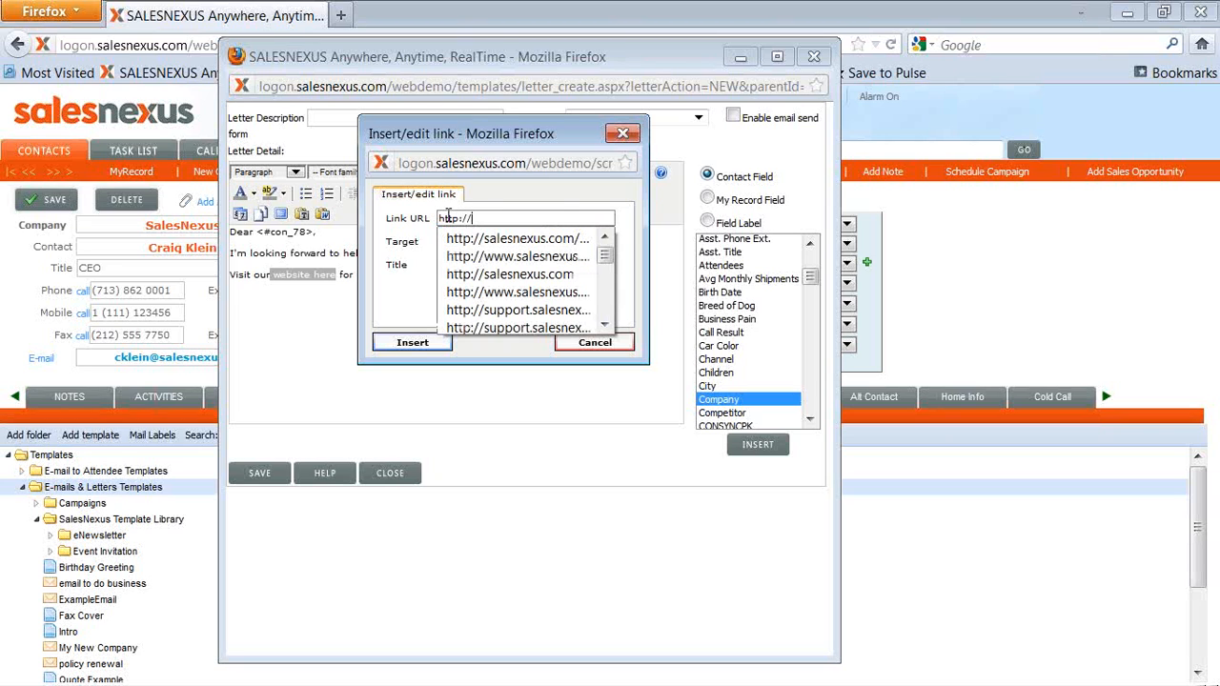
pyautogui.click(517, 256)
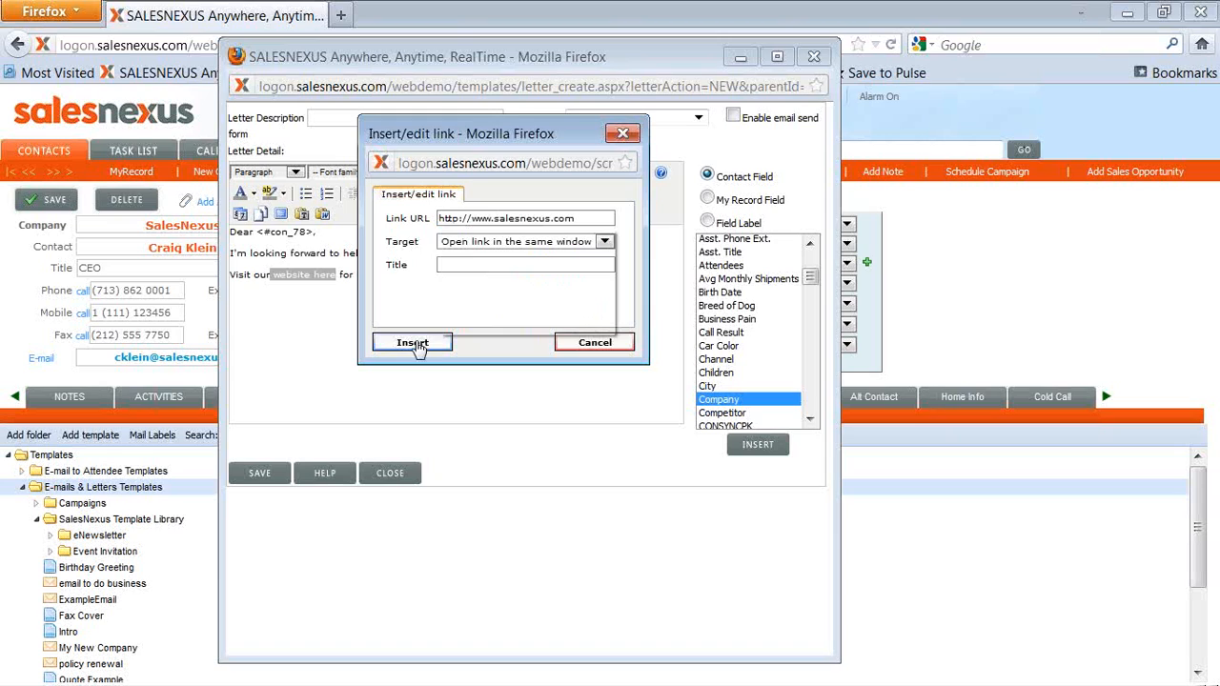
pyautogui.click(412, 342)
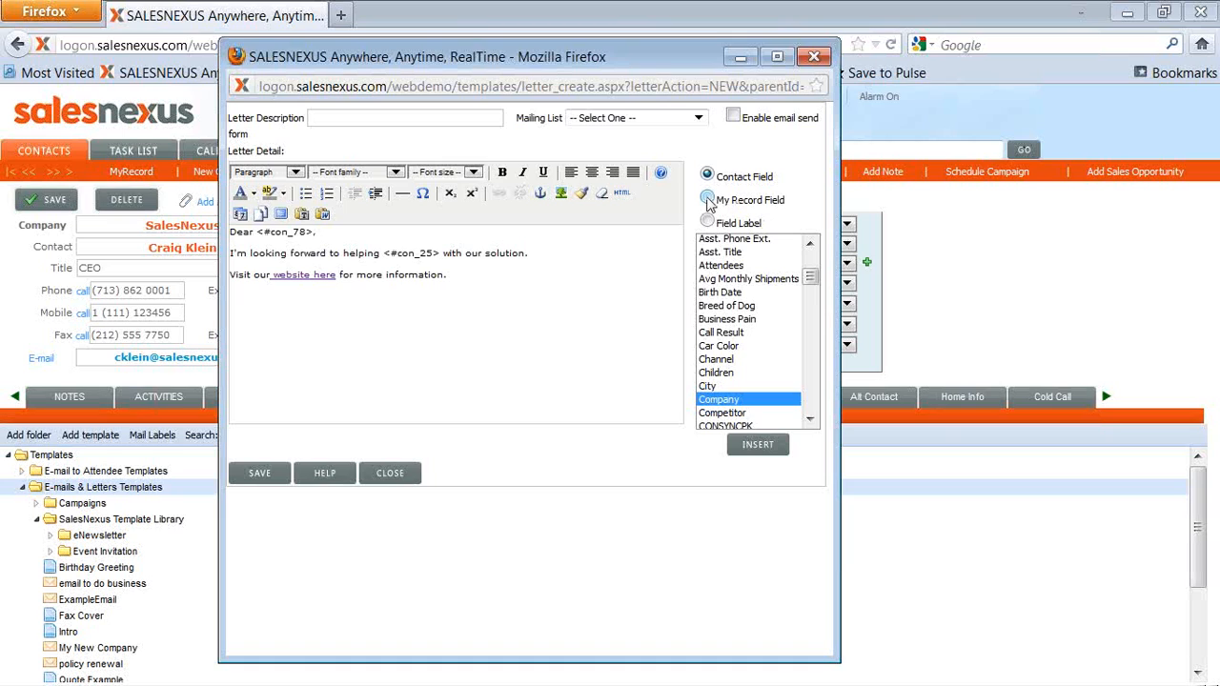
# Switch to My Record Field merge fields and insert the Contact field on a new line.
pyautogui.click(707, 200)
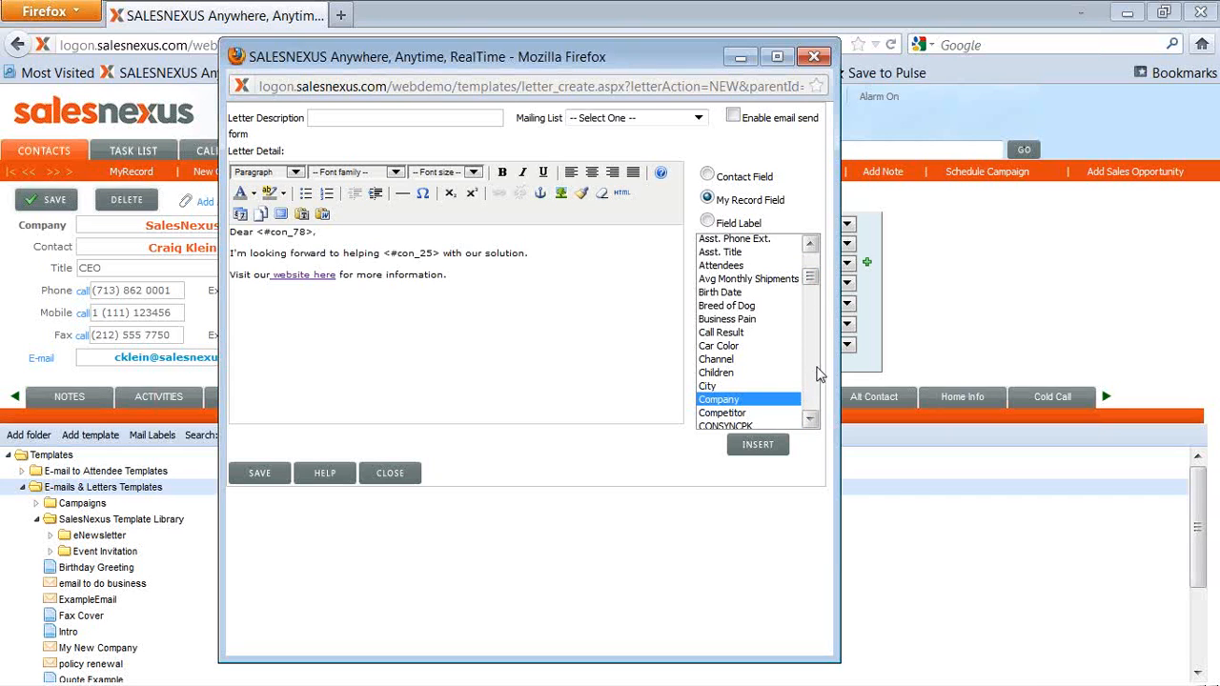
pyautogui.scroll(-3)
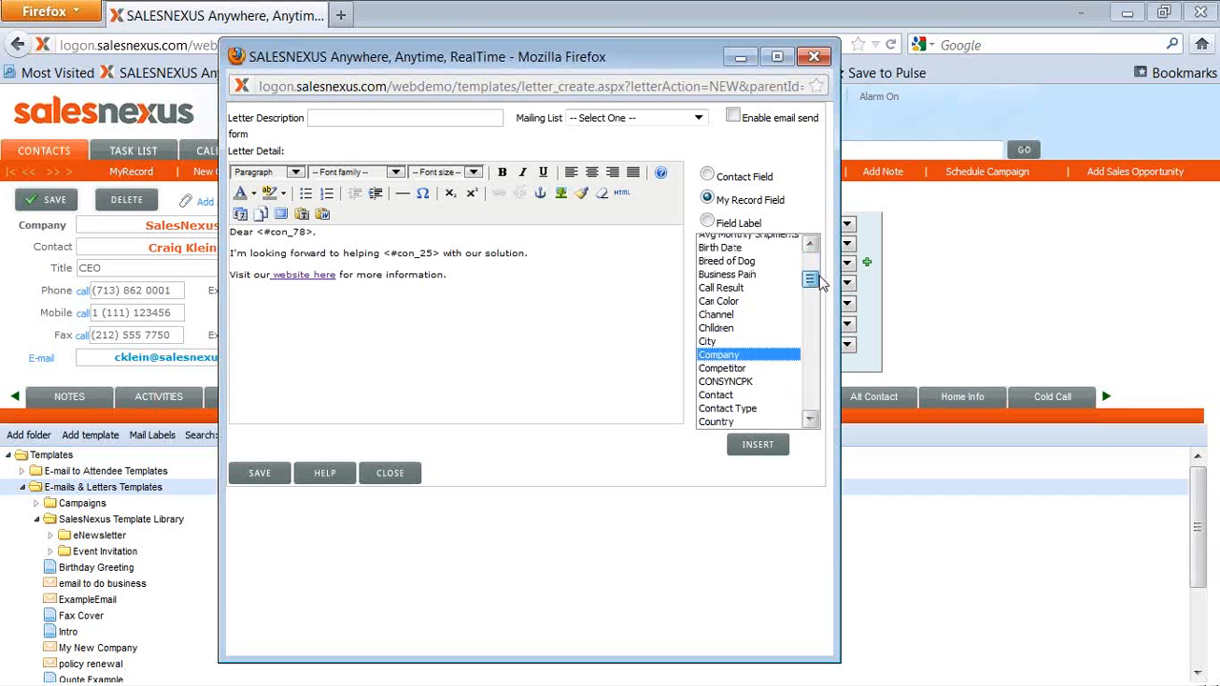
pyautogui.scroll(-3)
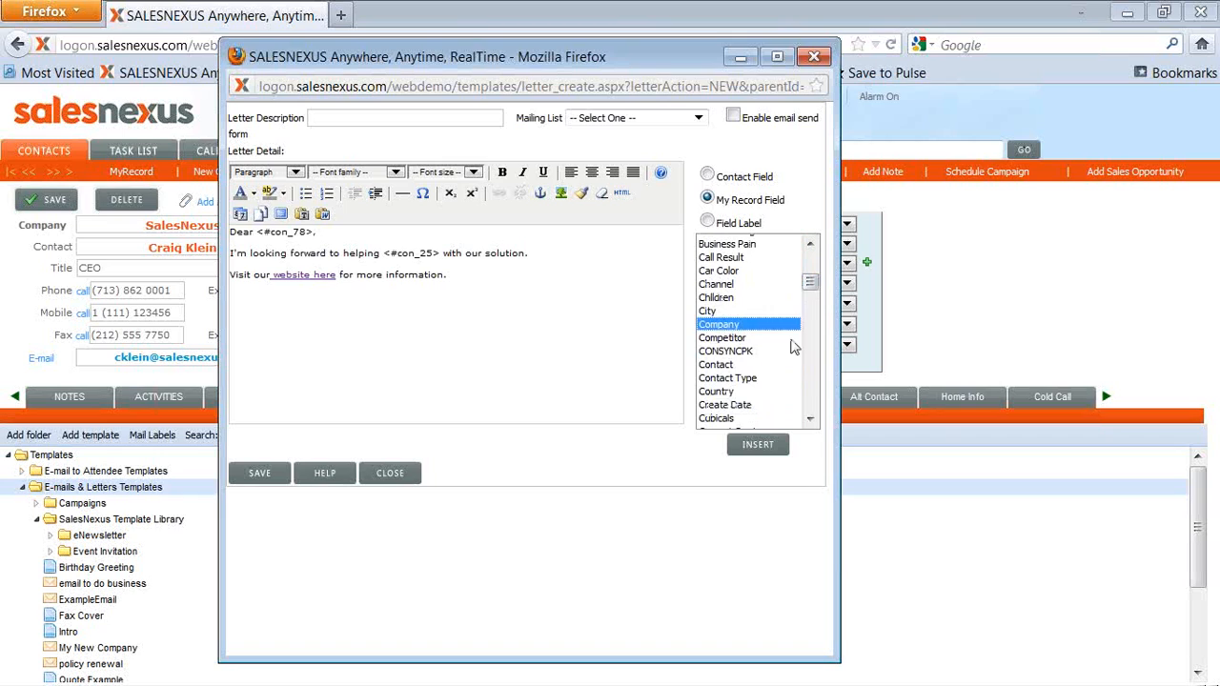
pyautogui.click(715, 364)
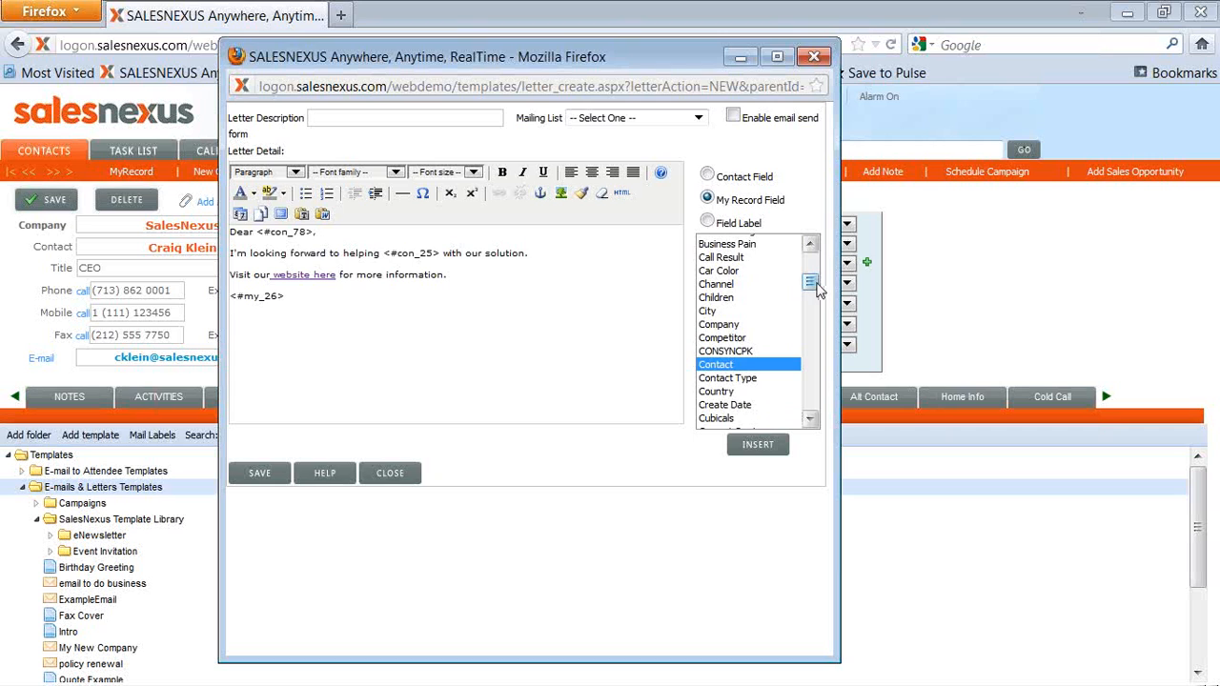
pyautogui.scroll(-3)
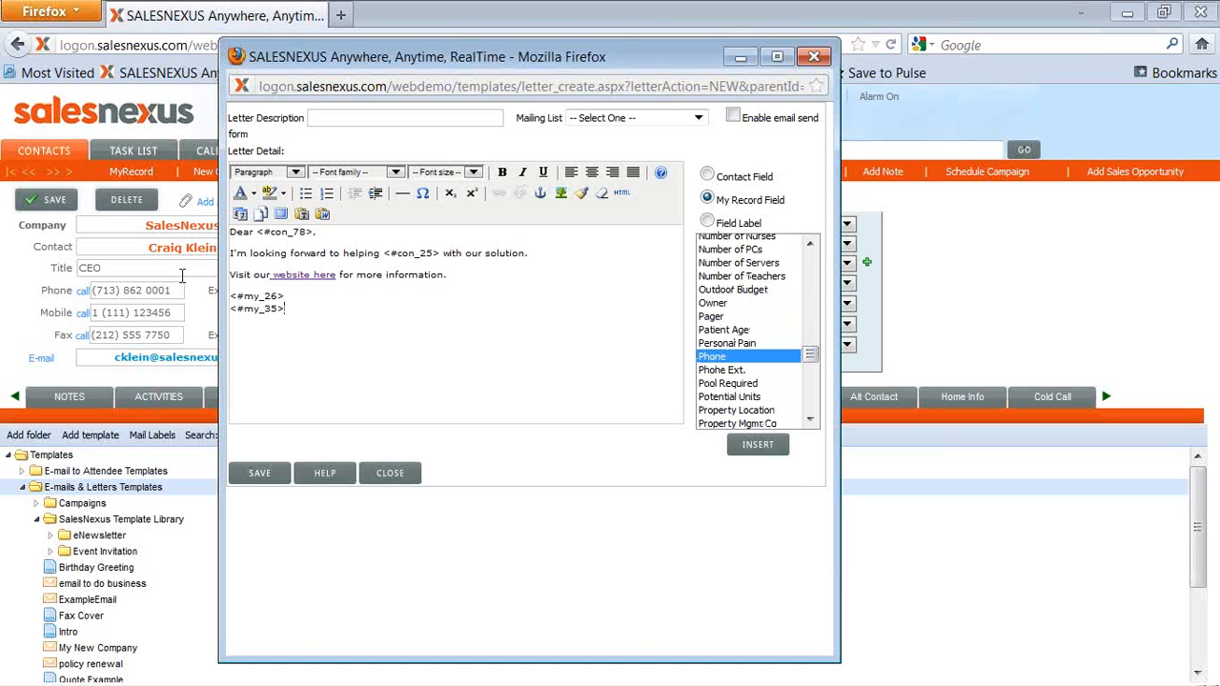
pyautogui.moveTo(295, 322)
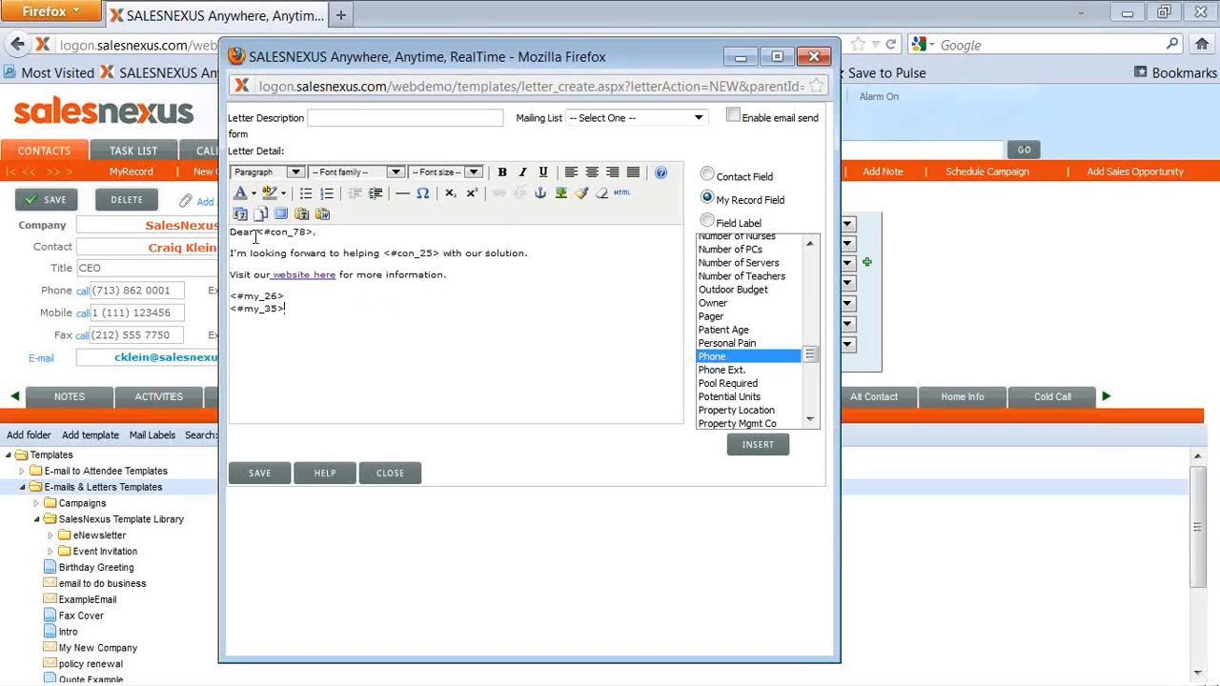
pyautogui.moveTo(425, 275)
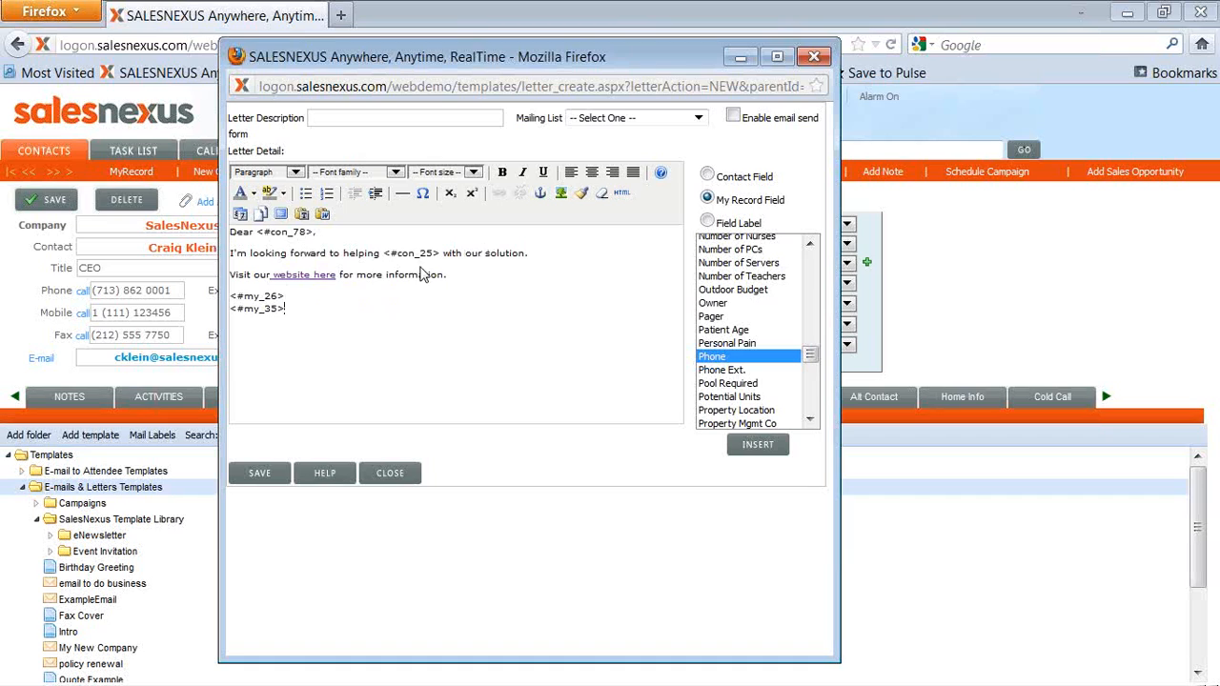
pyautogui.moveTo(348, 322)
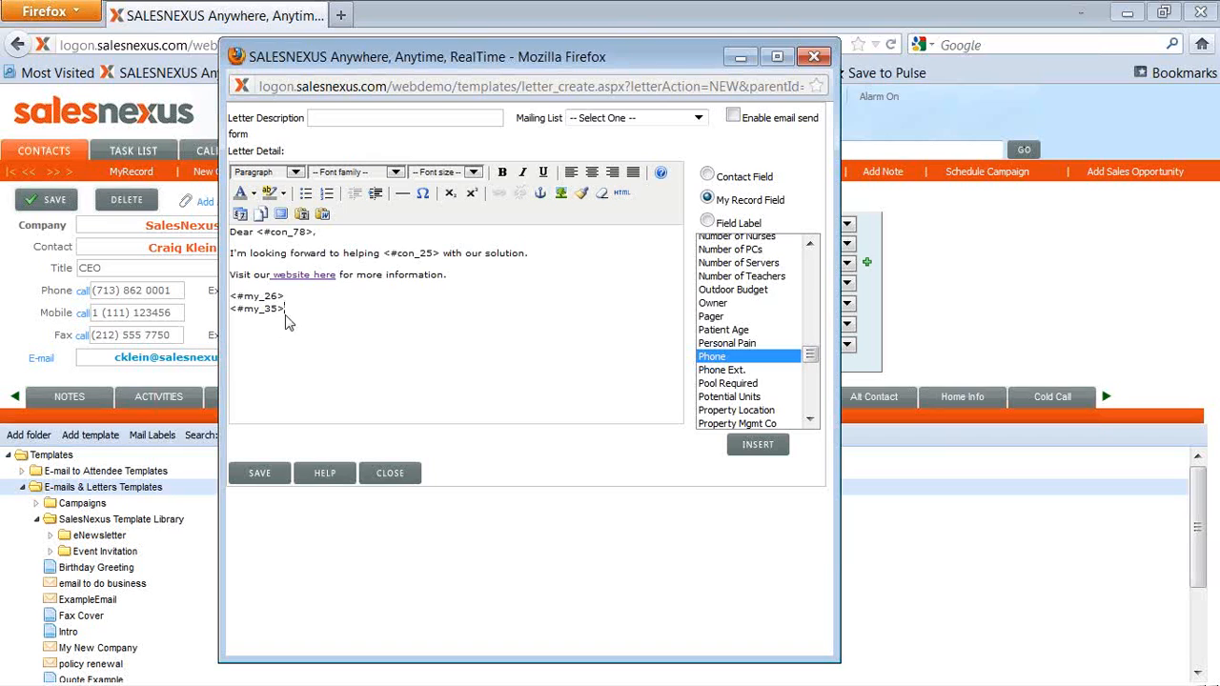
pyautogui.moveTo(495, 273)
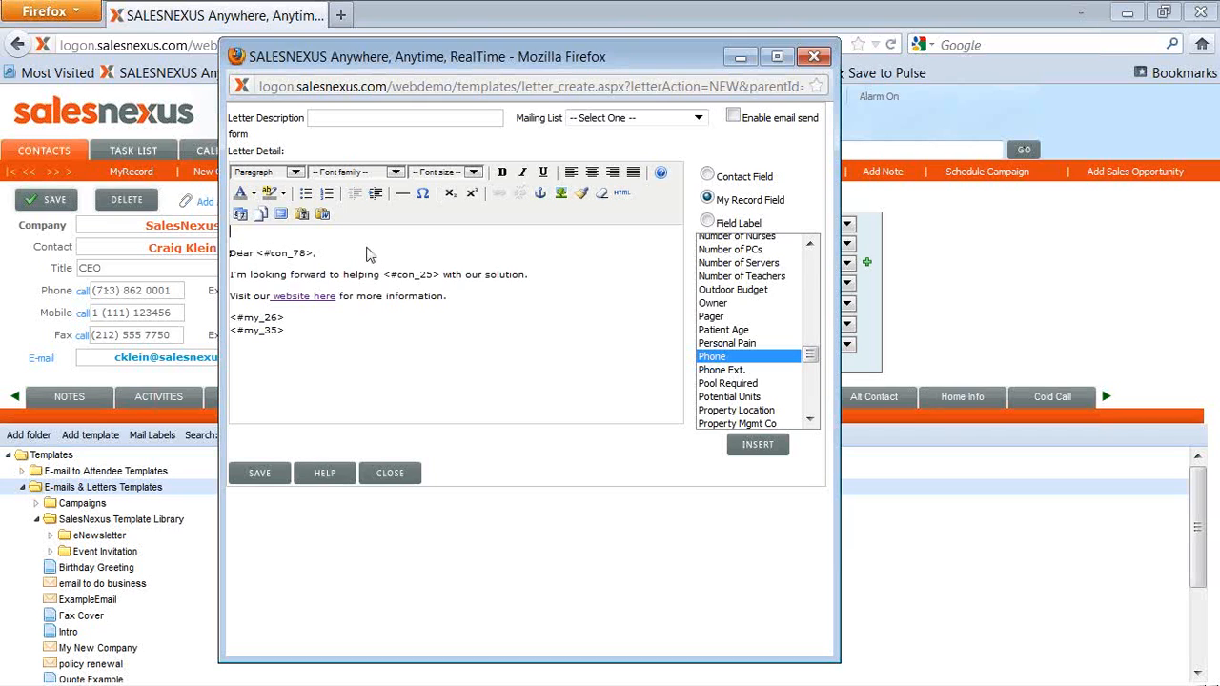
pyautogui.moveTo(560, 192)
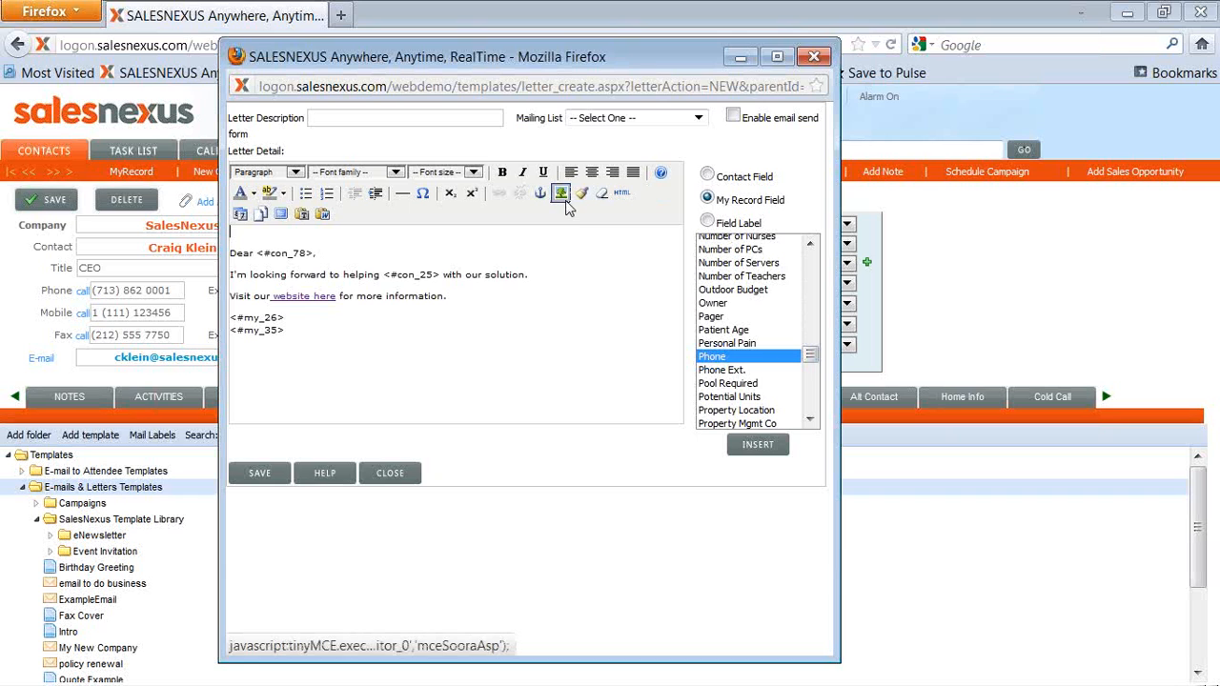
pyautogui.moveTo(561, 194)
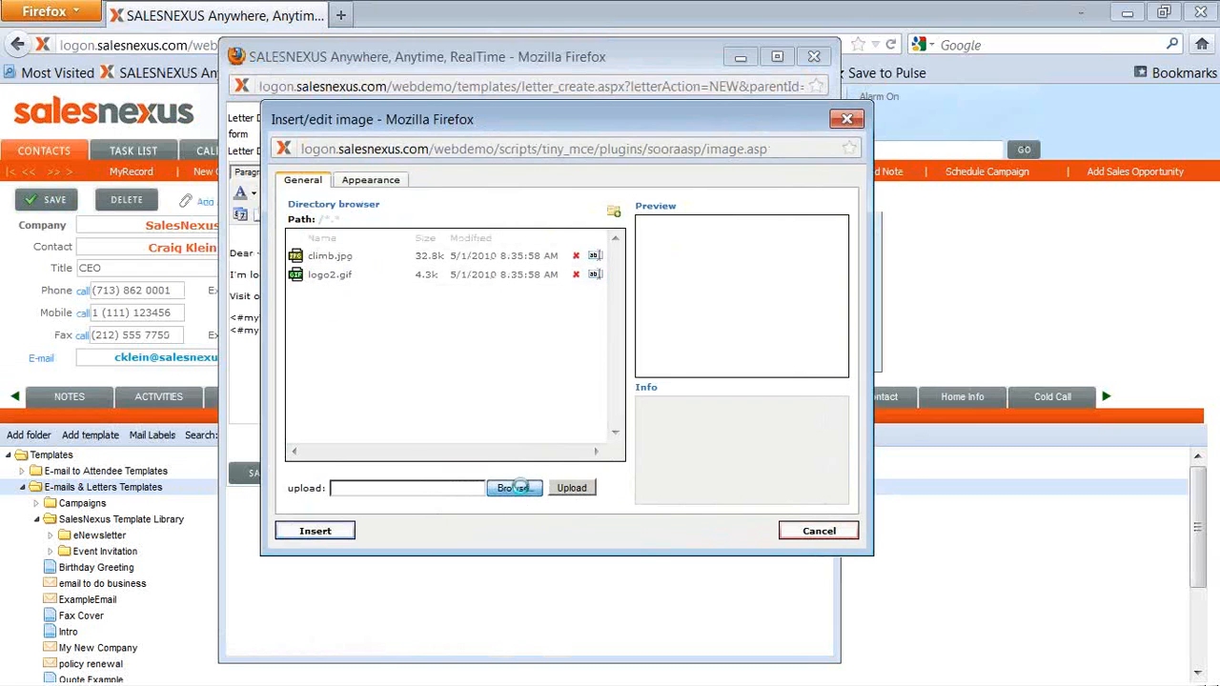
# Browse into the Libraries > Marketing > Logo folder for the logo image.
pyautogui.click(514, 487)
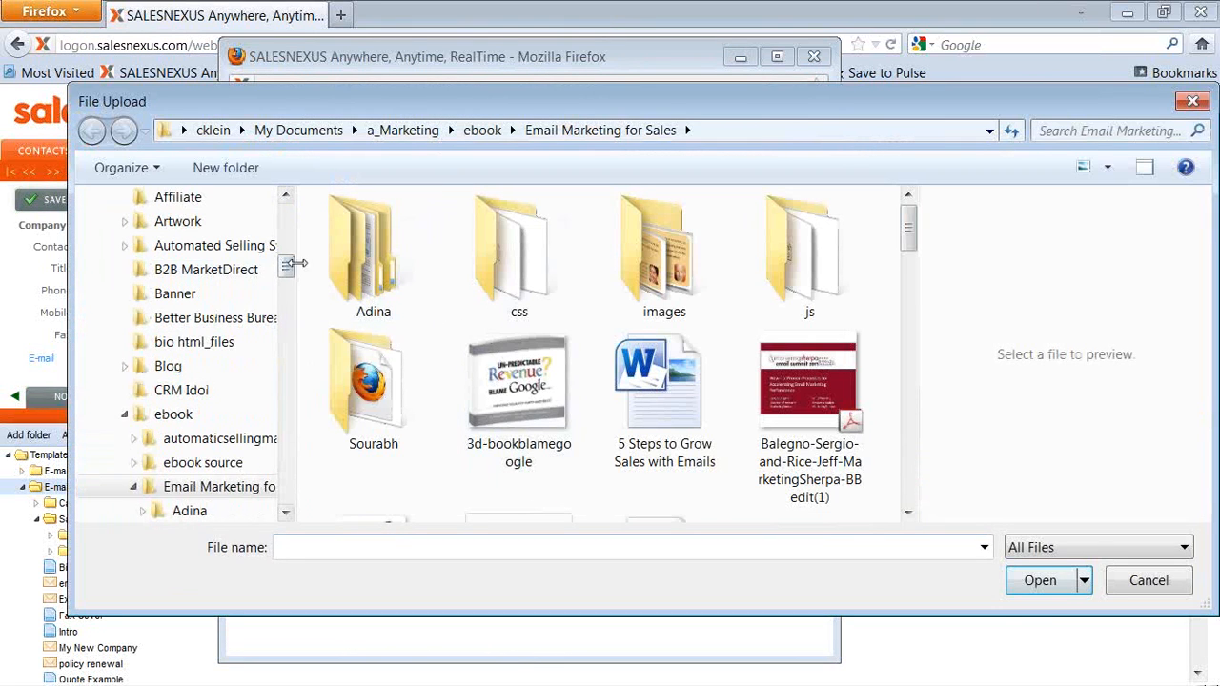
pyautogui.scroll(3)
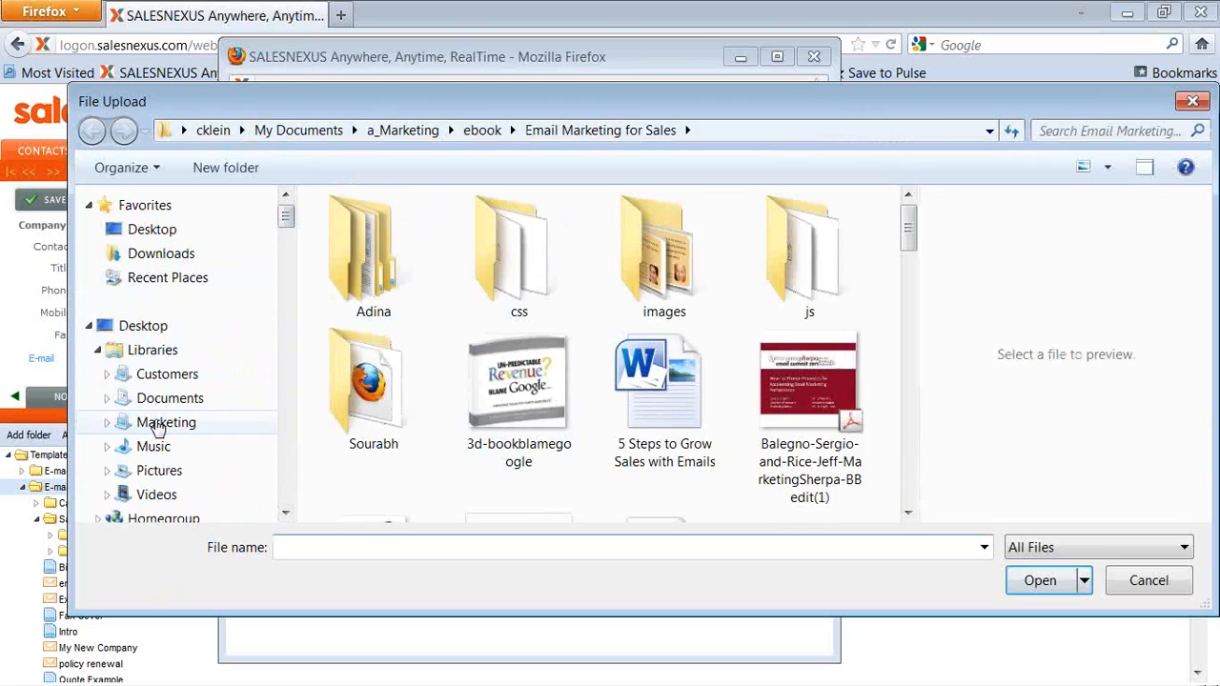
pyautogui.click(166, 423)
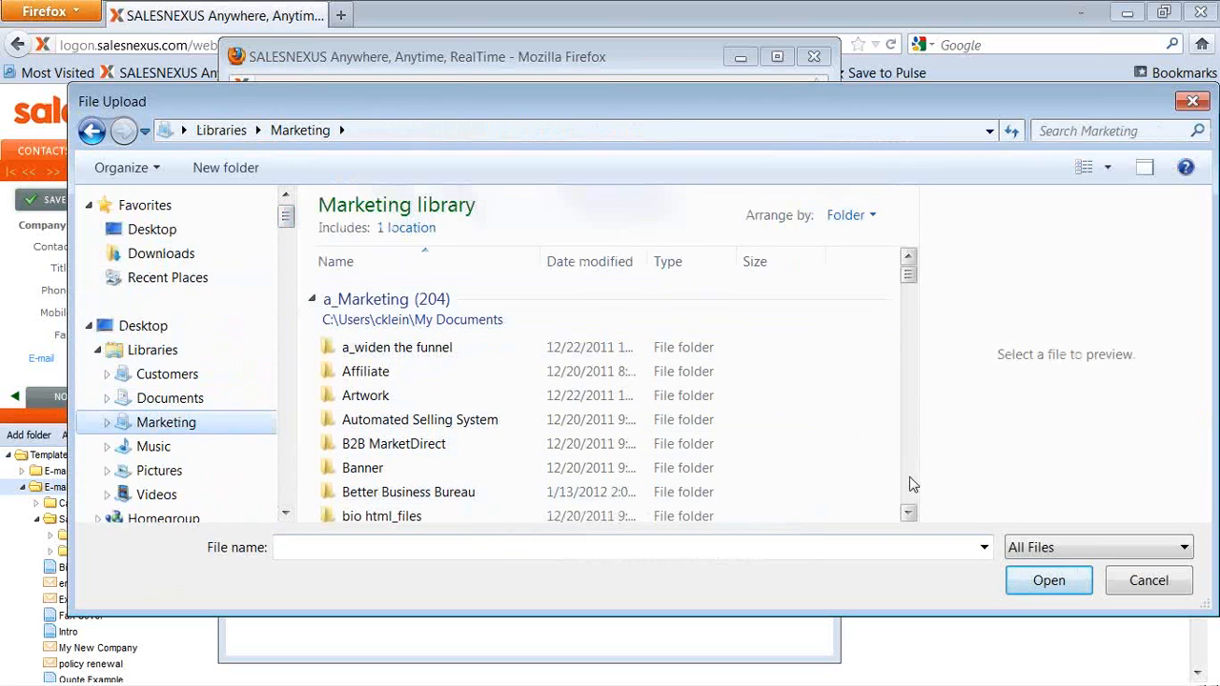
pyautogui.scroll(-3)
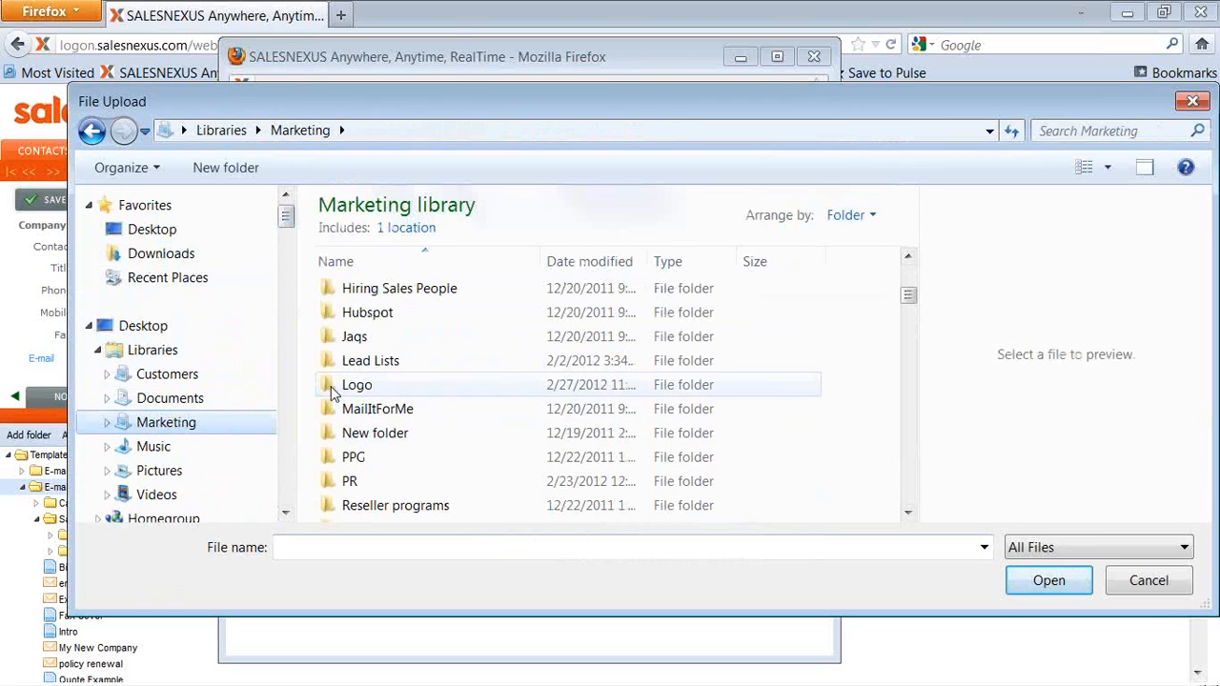
pyautogui.doubleClick(356, 384)
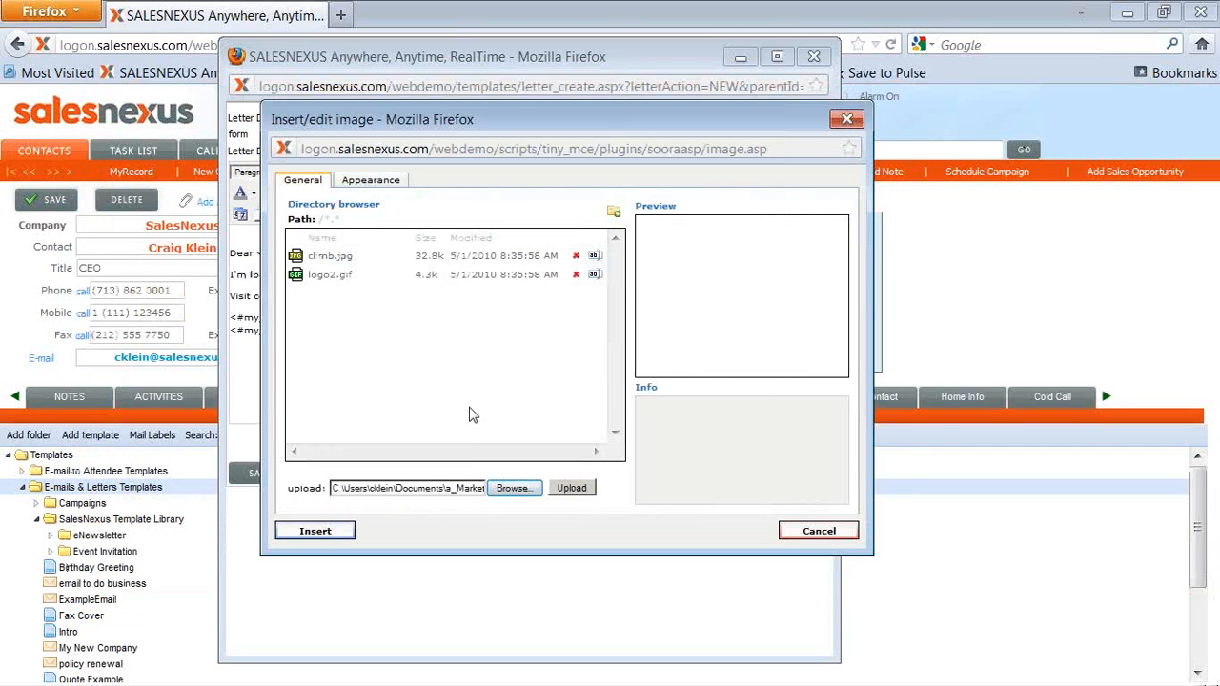
# Upload the logo, insert a-sn_logo.JPG into the body, and accept the missing-description warning.
pyautogui.click(571, 487)
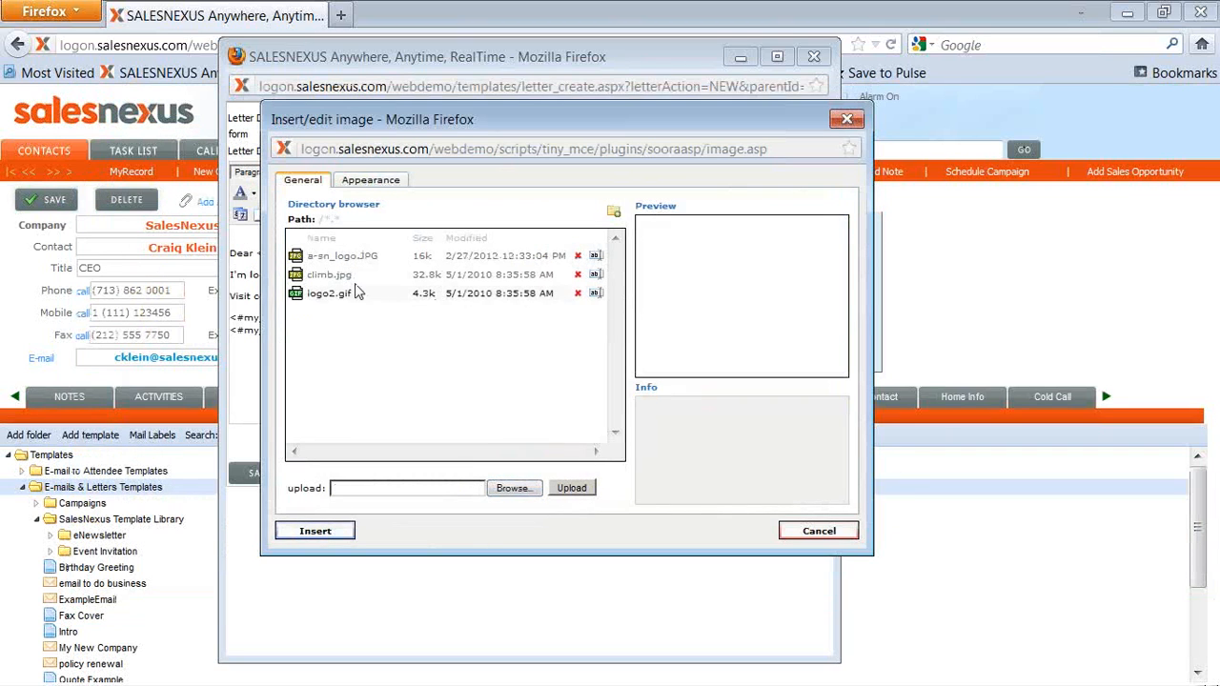
pyautogui.moveTo(329, 294)
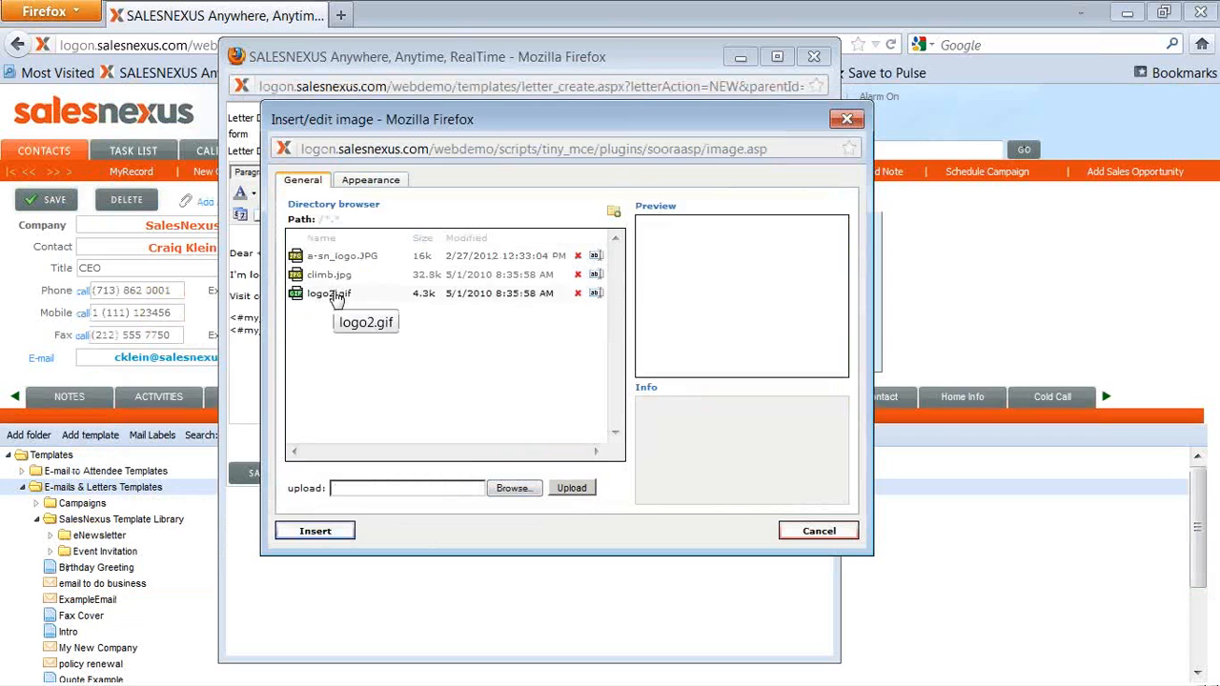
pyautogui.moveTo(345, 355)
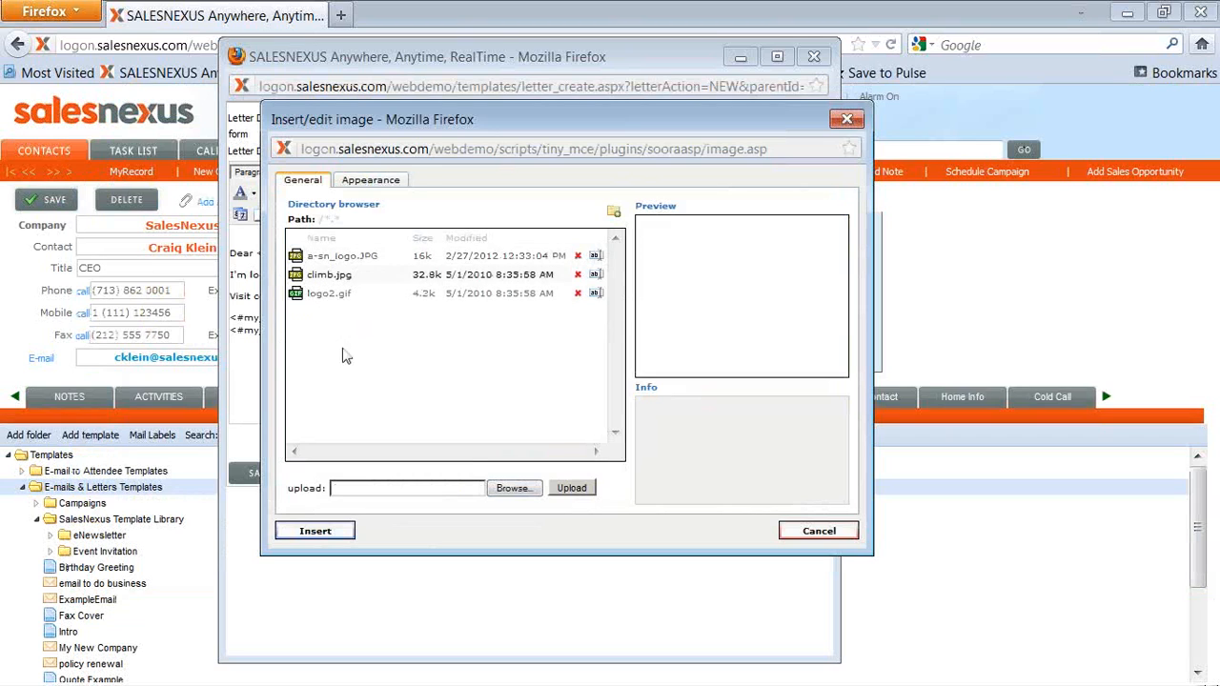
pyautogui.moveTo(332, 260)
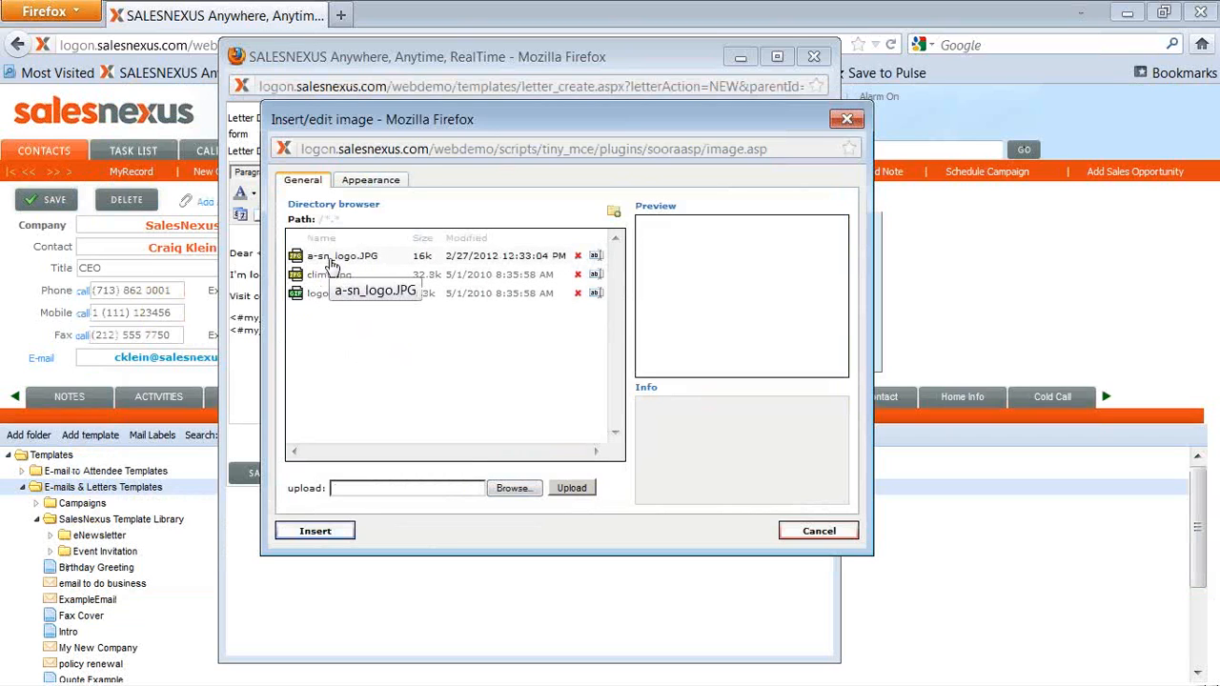
pyautogui.click(341, 255)
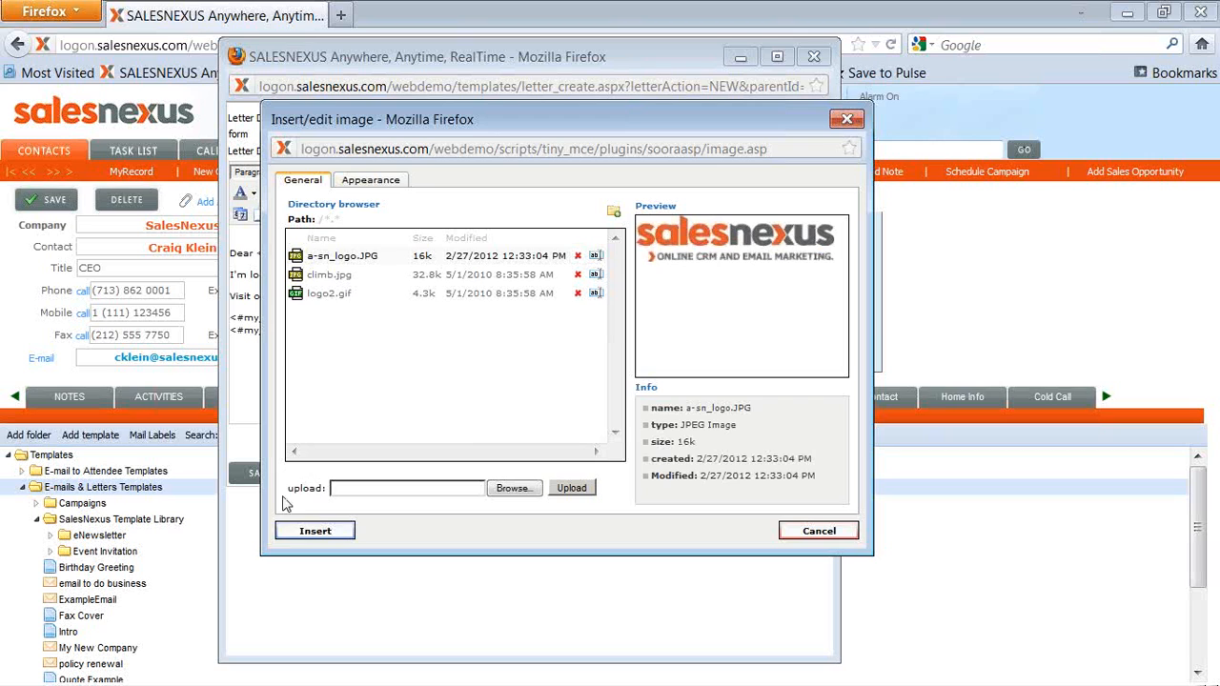
pyautogui.click(315, 530)
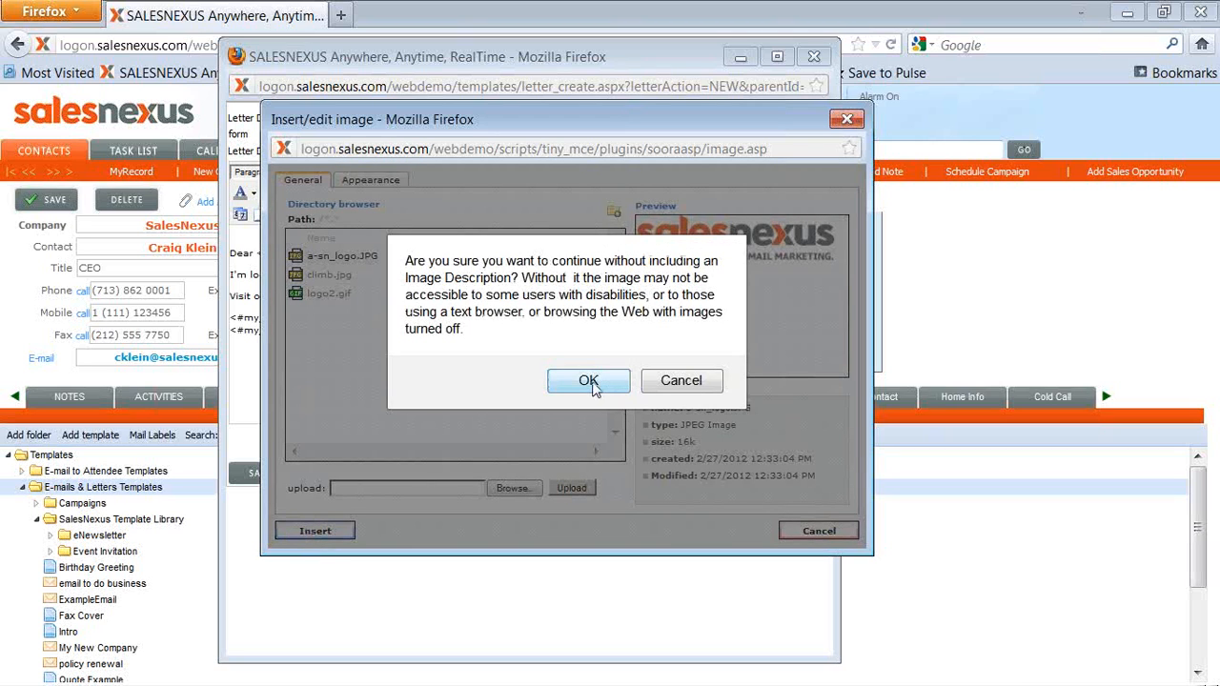
pyautogui.click(588, 380)
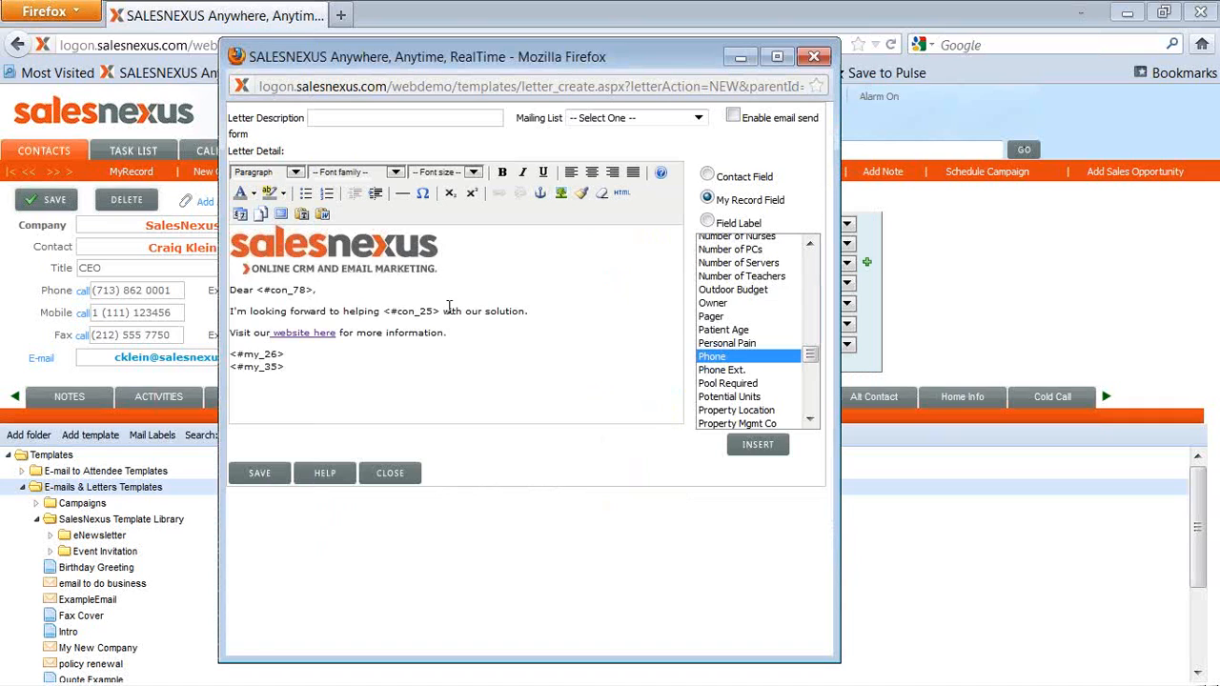
pyautogui.moveTo(381, 254)
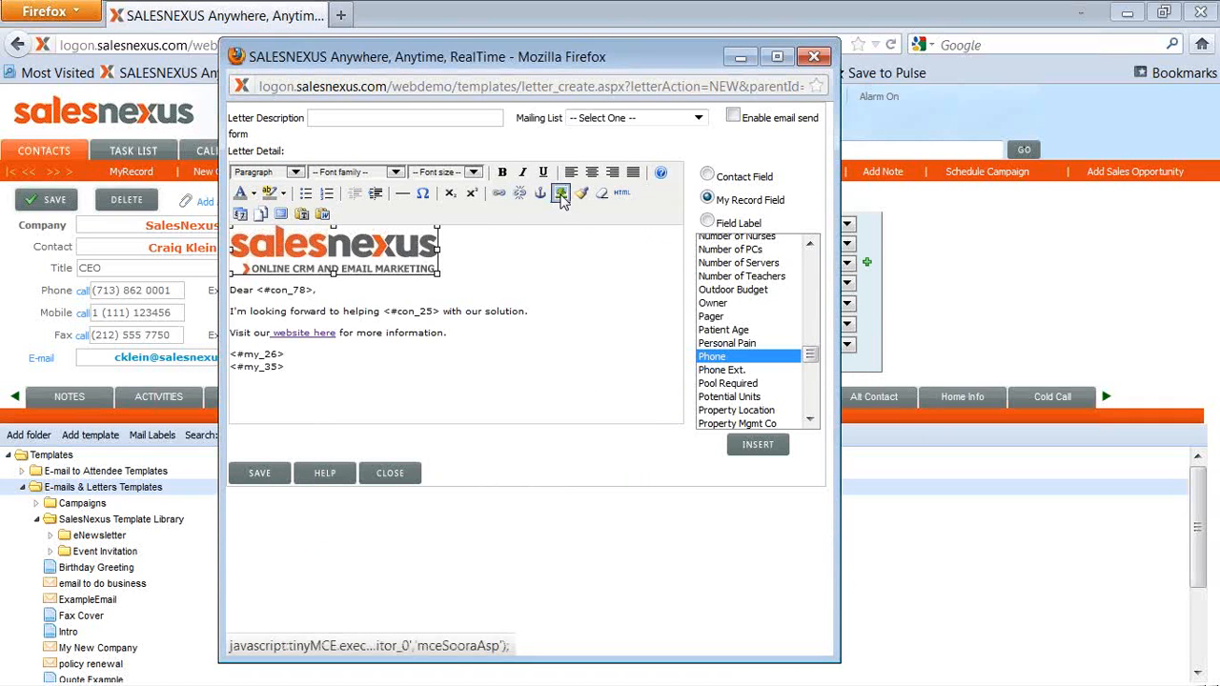
pyautogui.moveTo(561, 193)
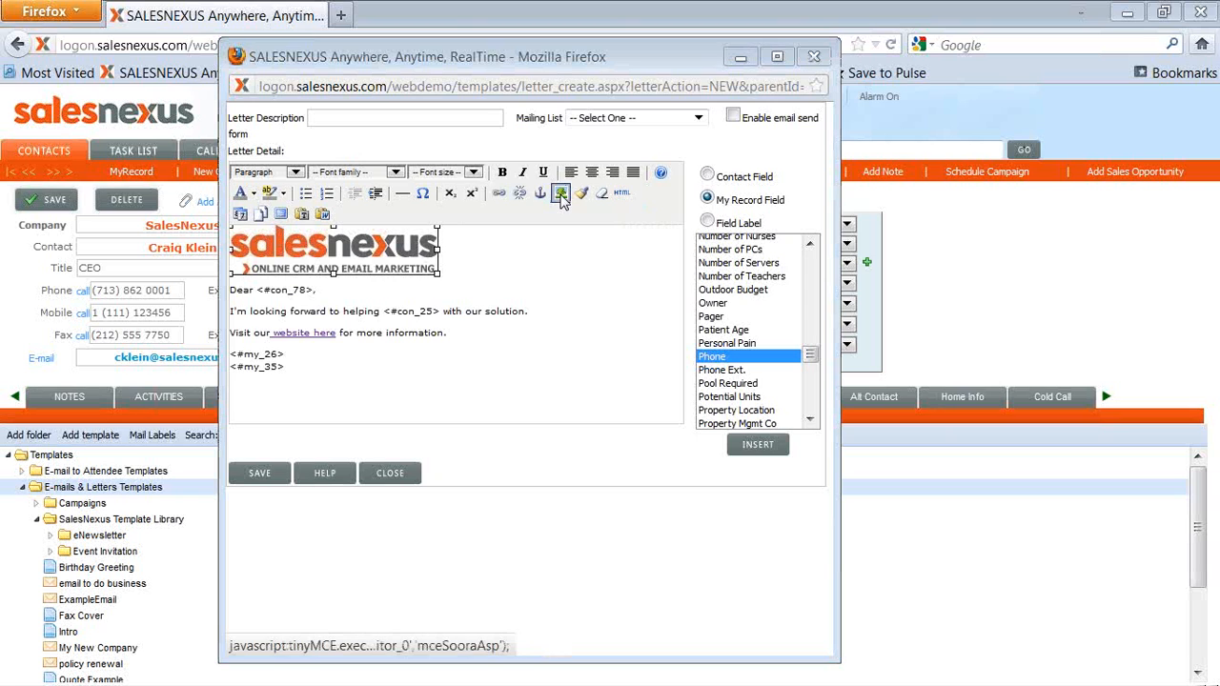
pyautogui.click(561, 194)
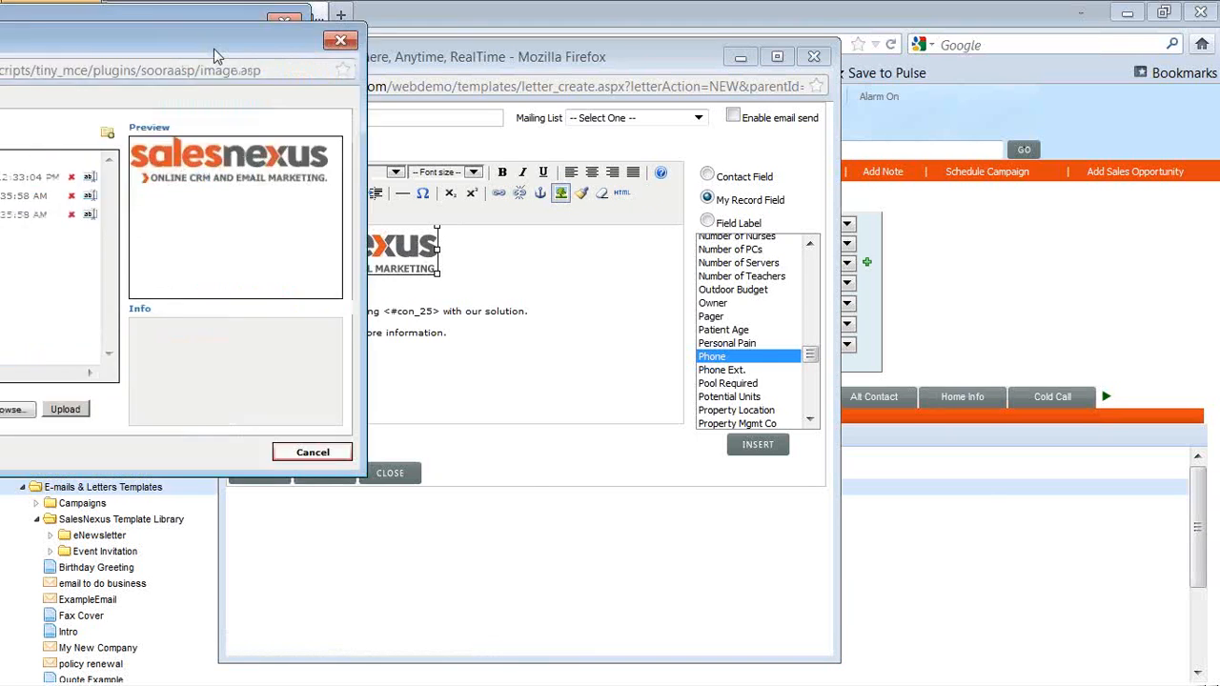
pyautogui.click(455, 177)
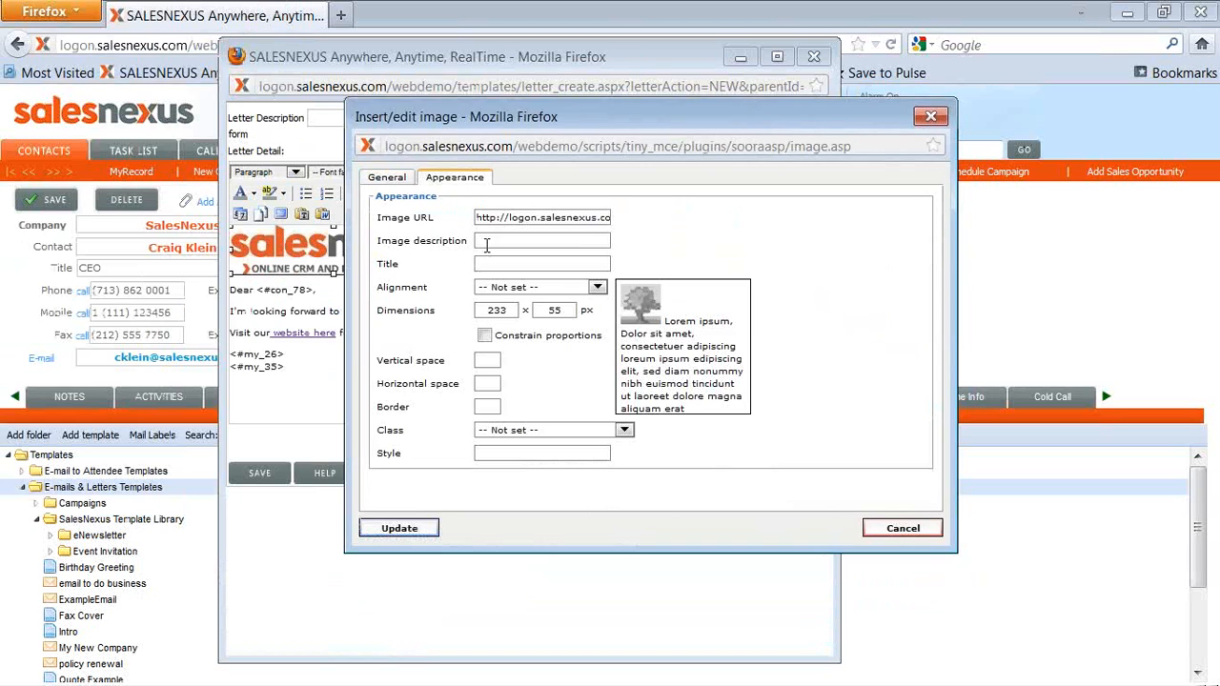
pyautogui.moveTo(455, 248)
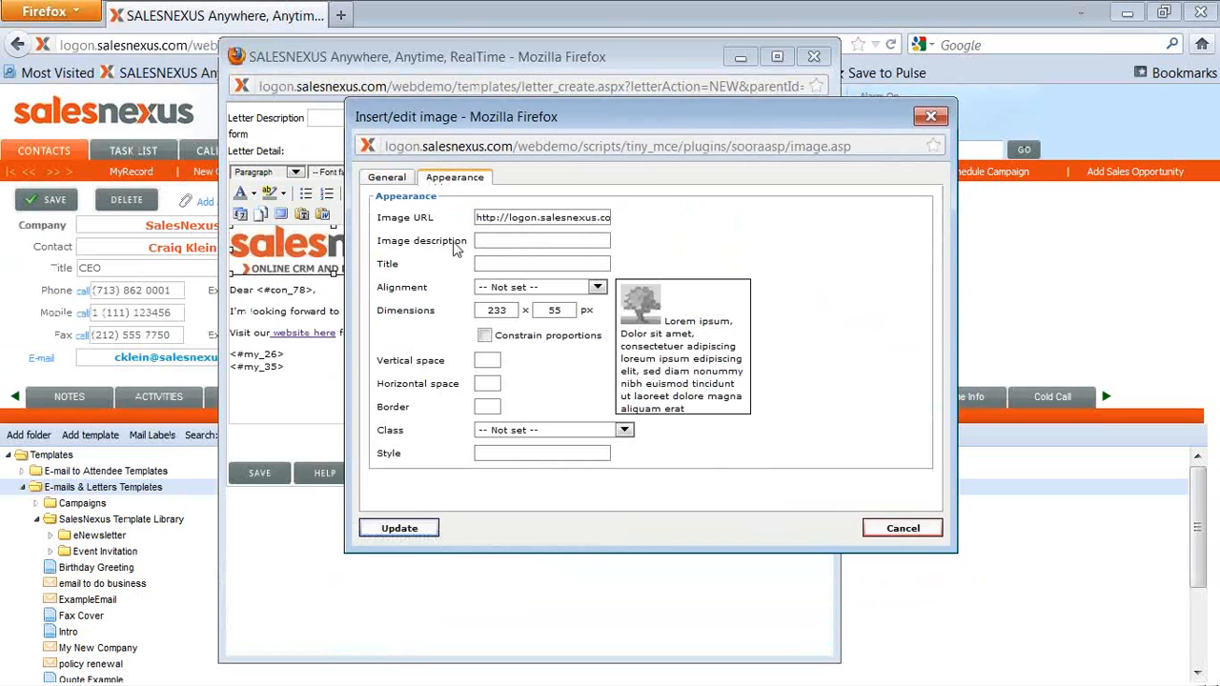
pyautogui.click(597, 287)
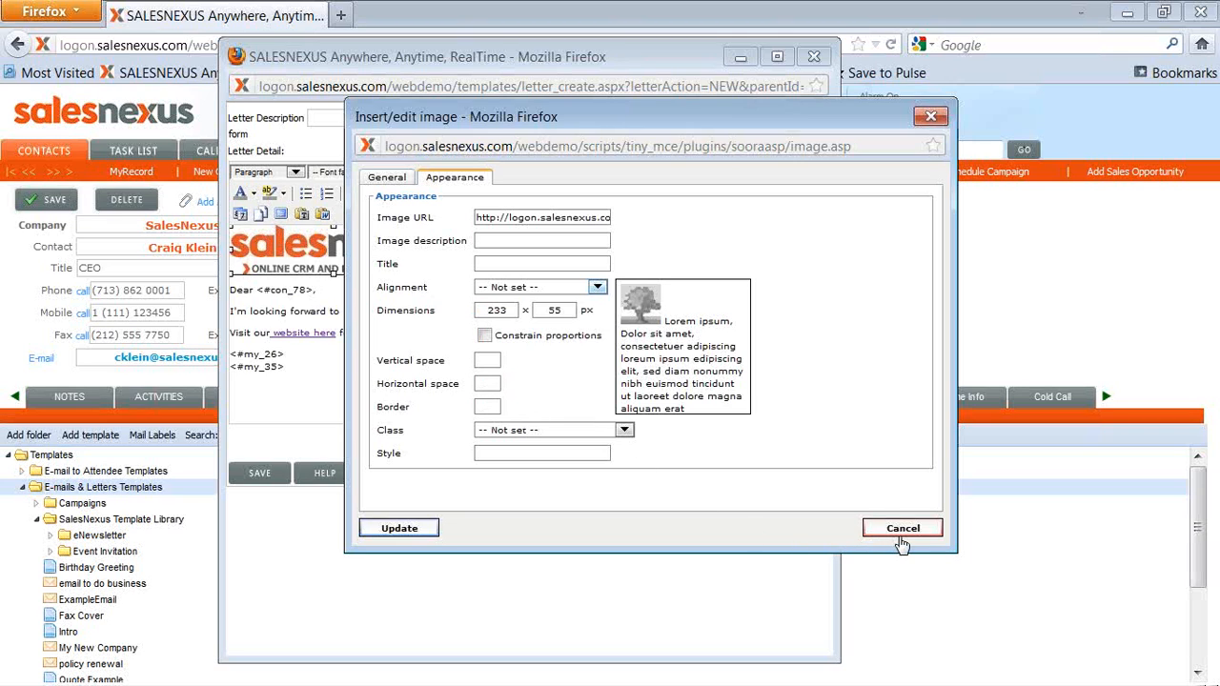
pyautogui.click(902, 528)
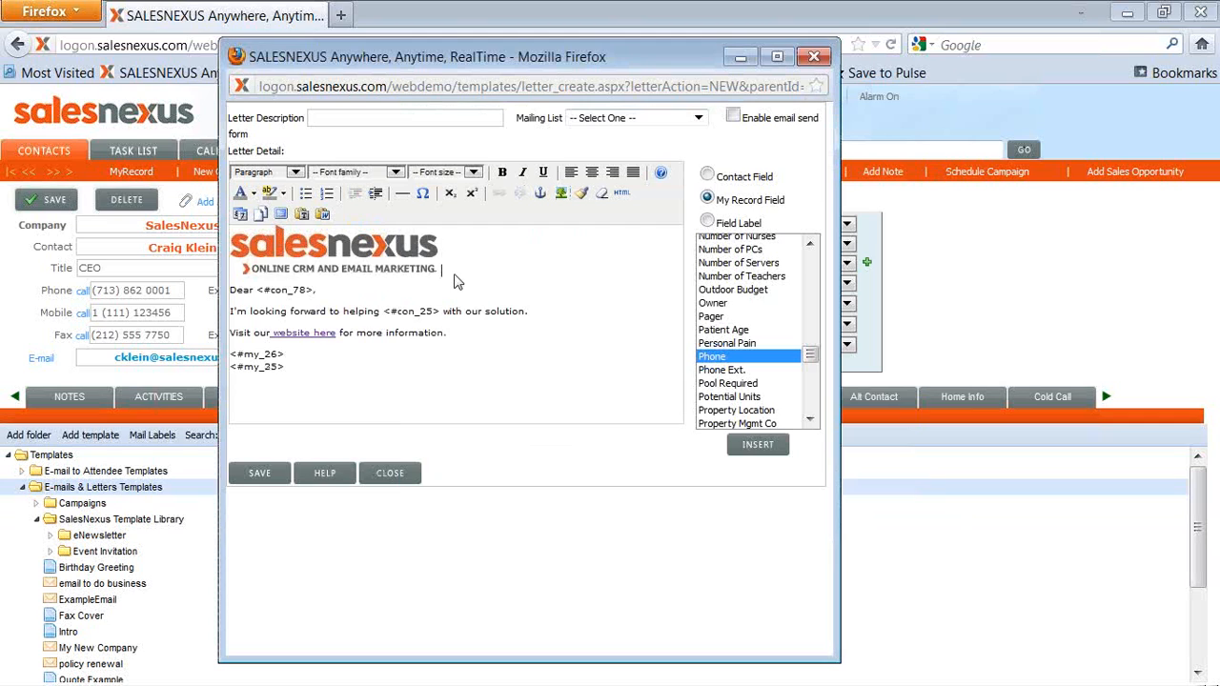
pyautogui.moveTo(537, 371)
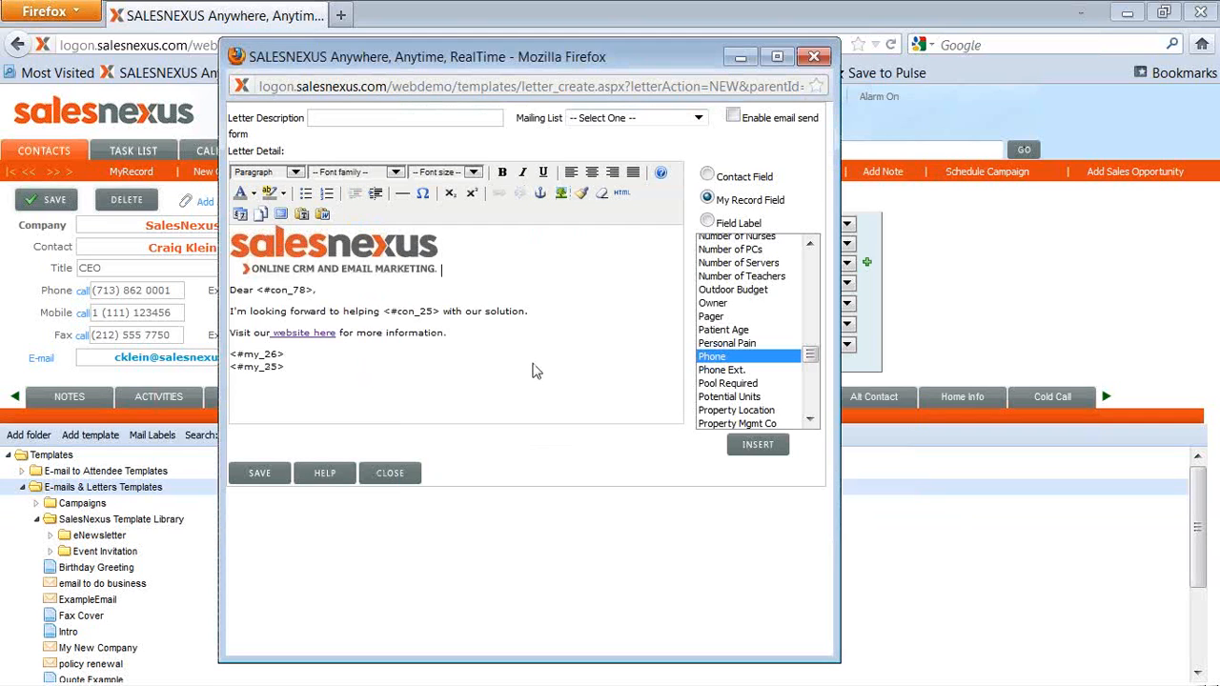
pyautogui.moveTo(496, 340)
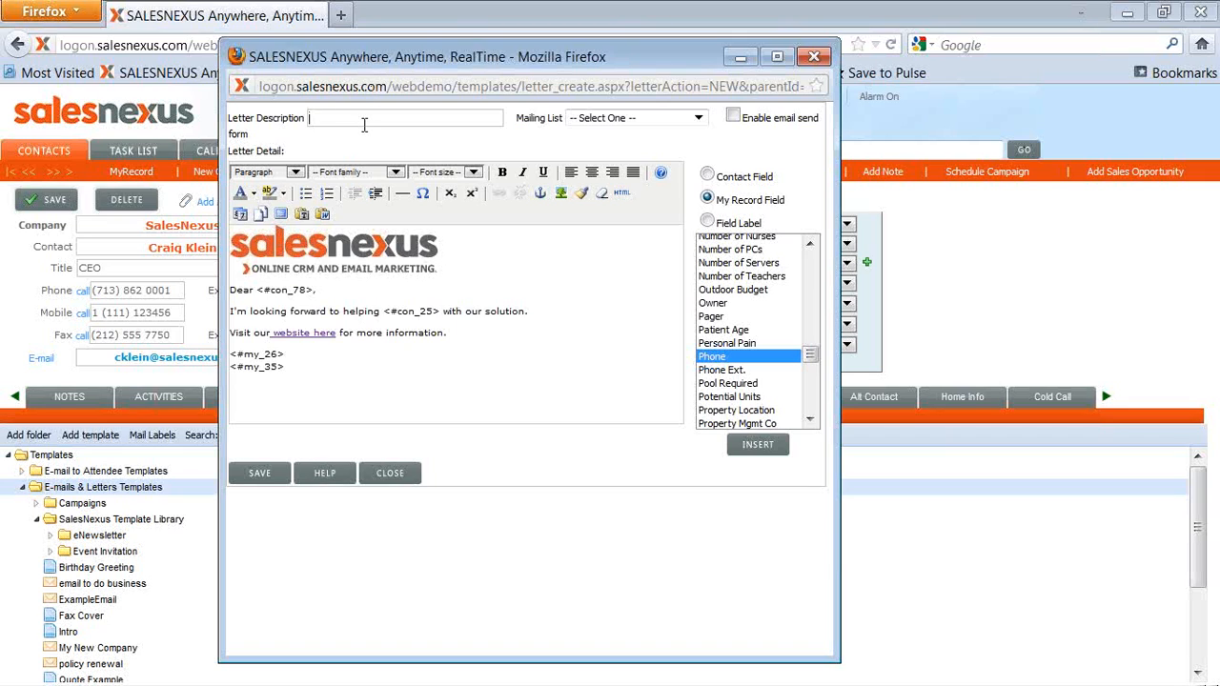
# Enter 'my email' as Letter Description, choose the Default mailing list, and tick Enable email send.
pyautogui.write('my email')
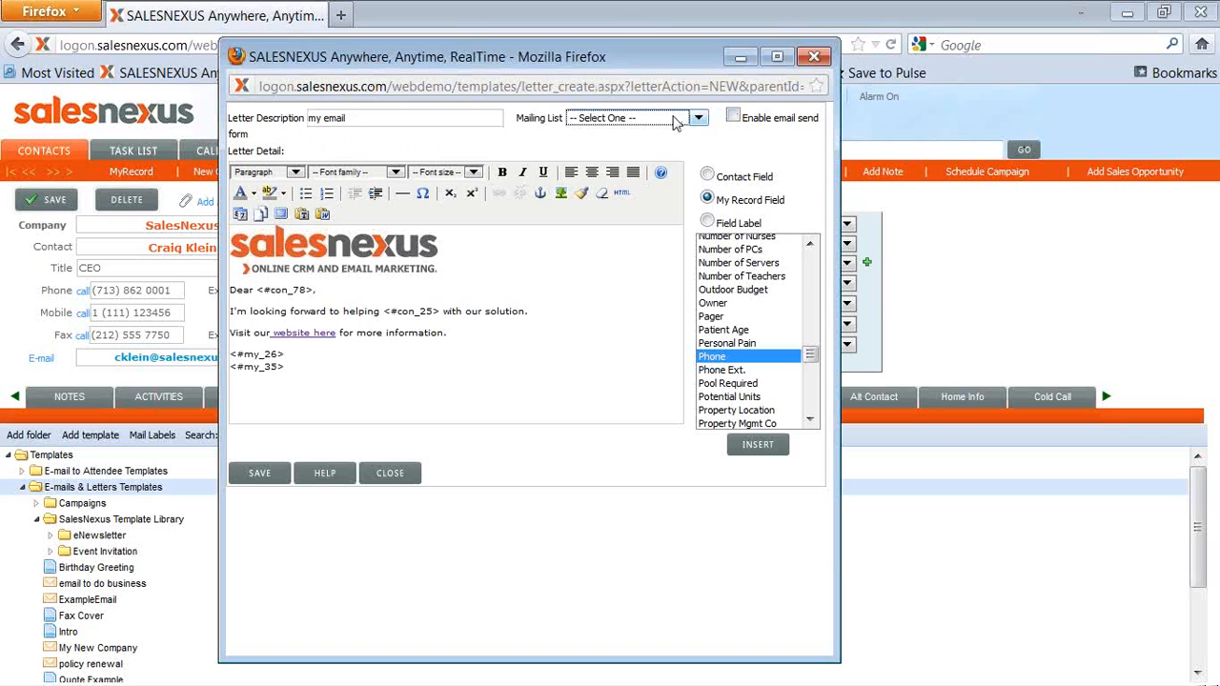
pyautogui.click(697, 117)
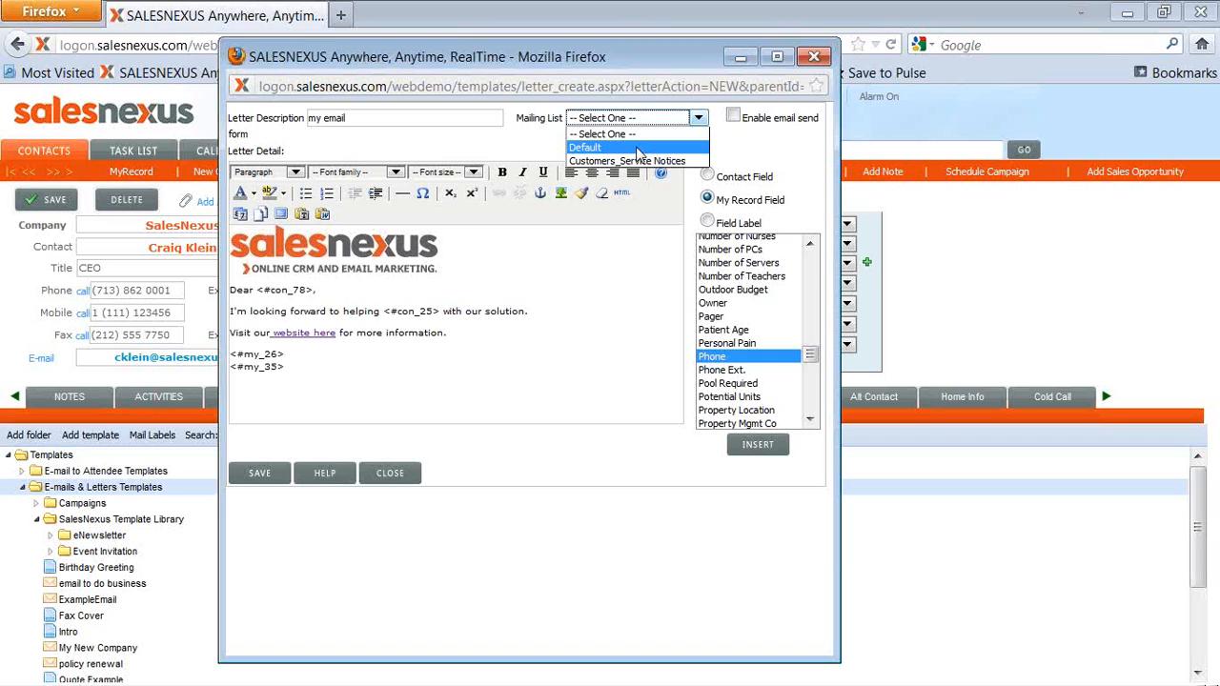
pyautogui.click(584, 147)
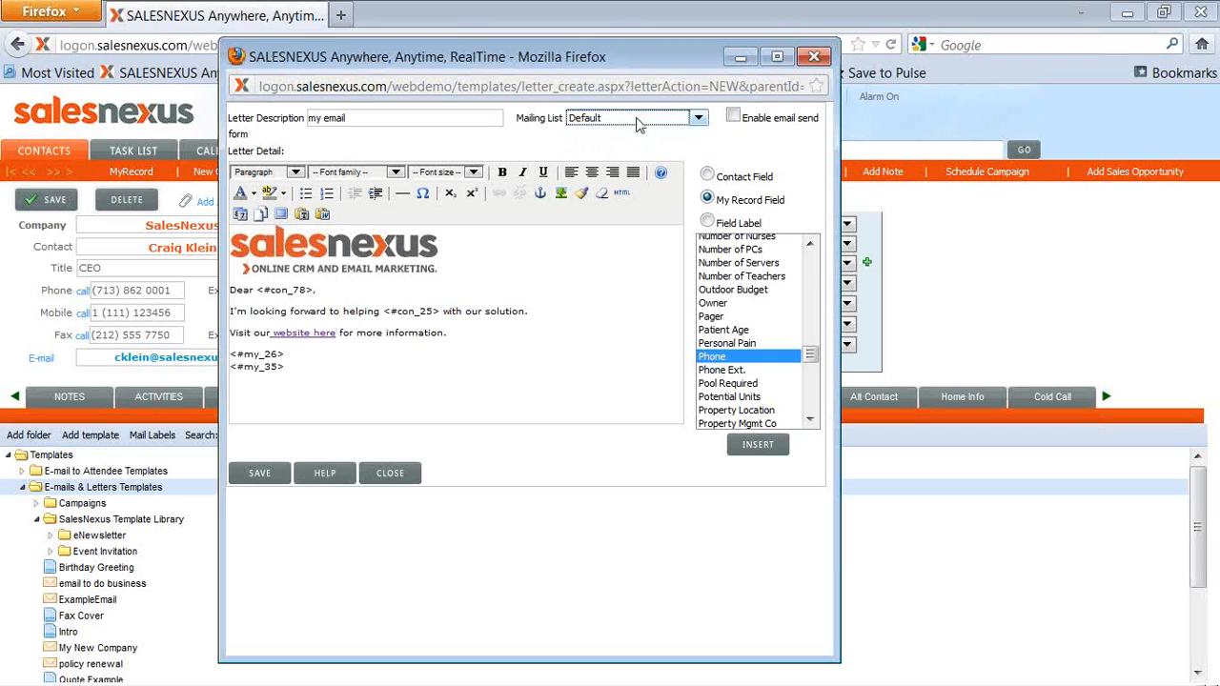
pyautogui.moveTo(593, 122)
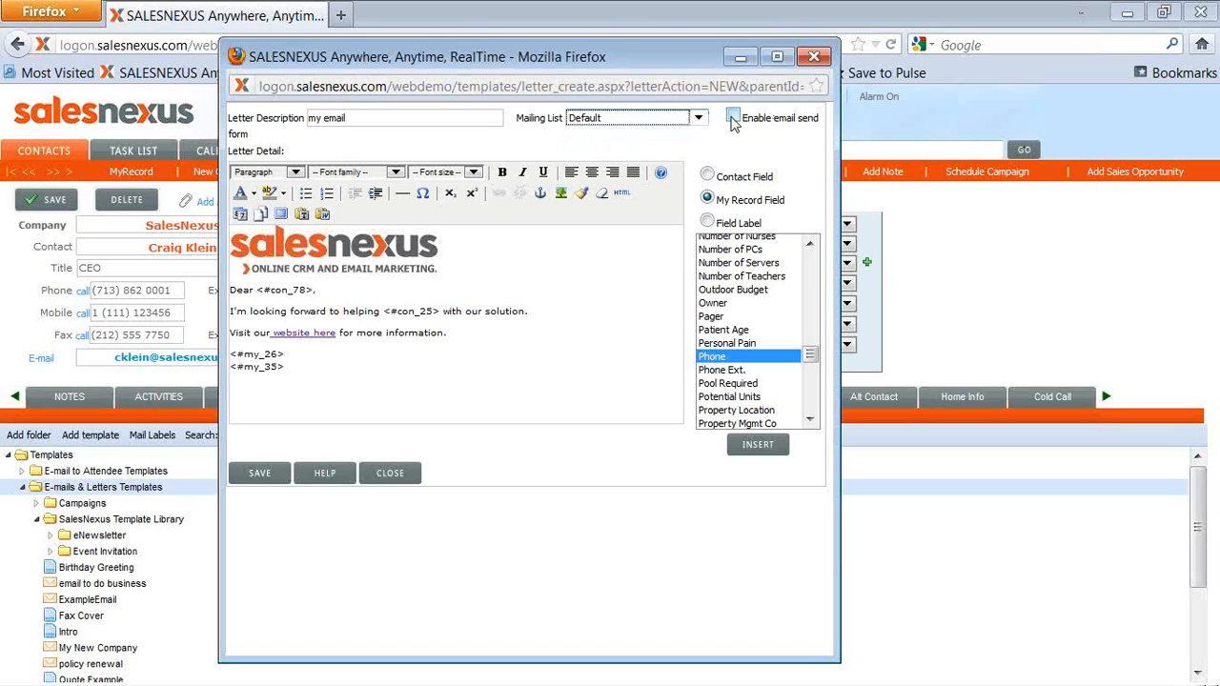
pyautogui.click(733, 118)
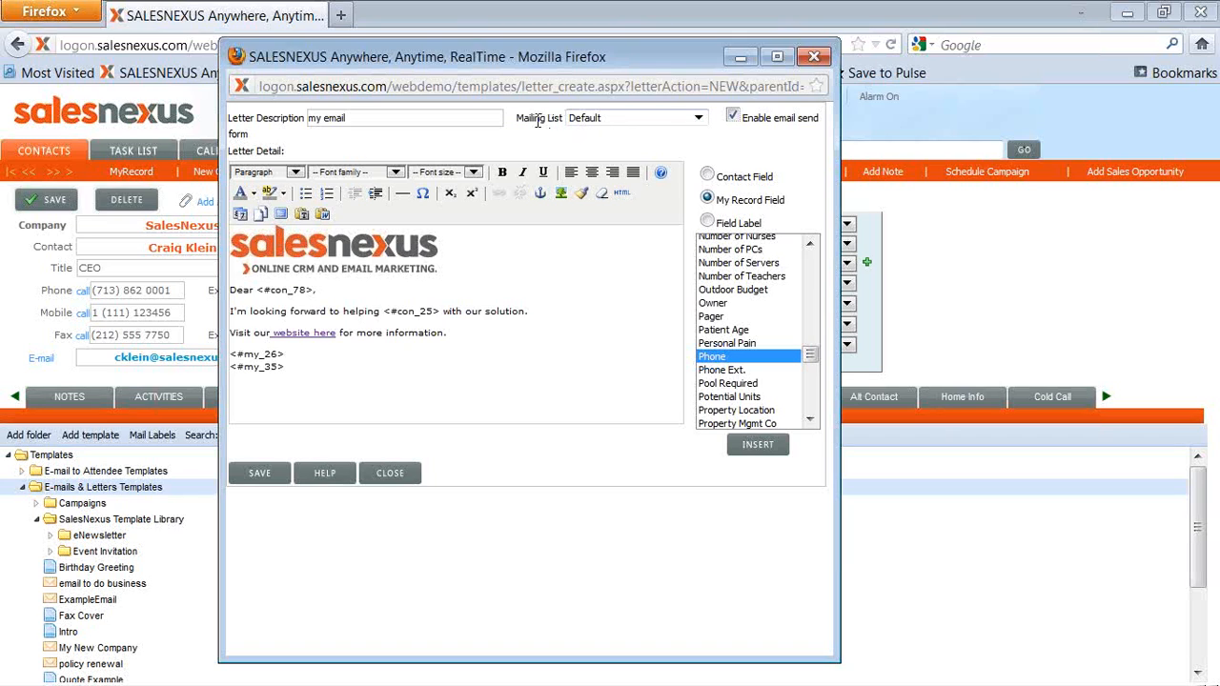
pyautogui.moveTo(265, 481)
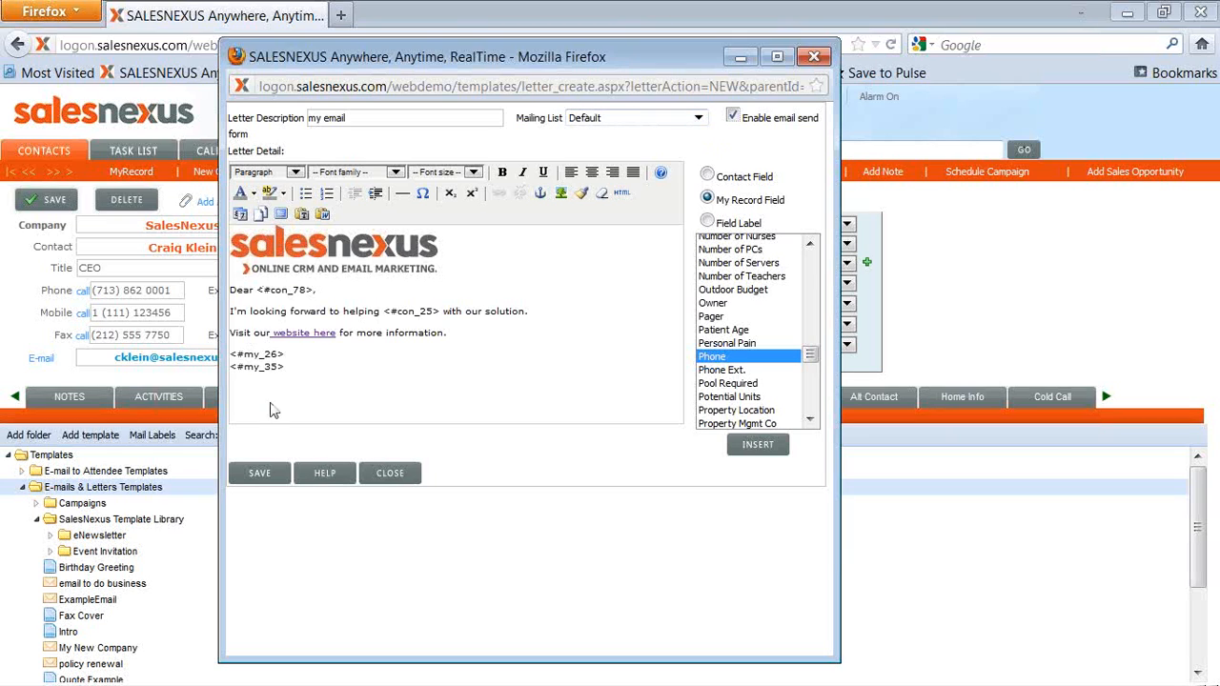
# Save the 'my email' template and close the template window.
pyautogui.click(259, 472)
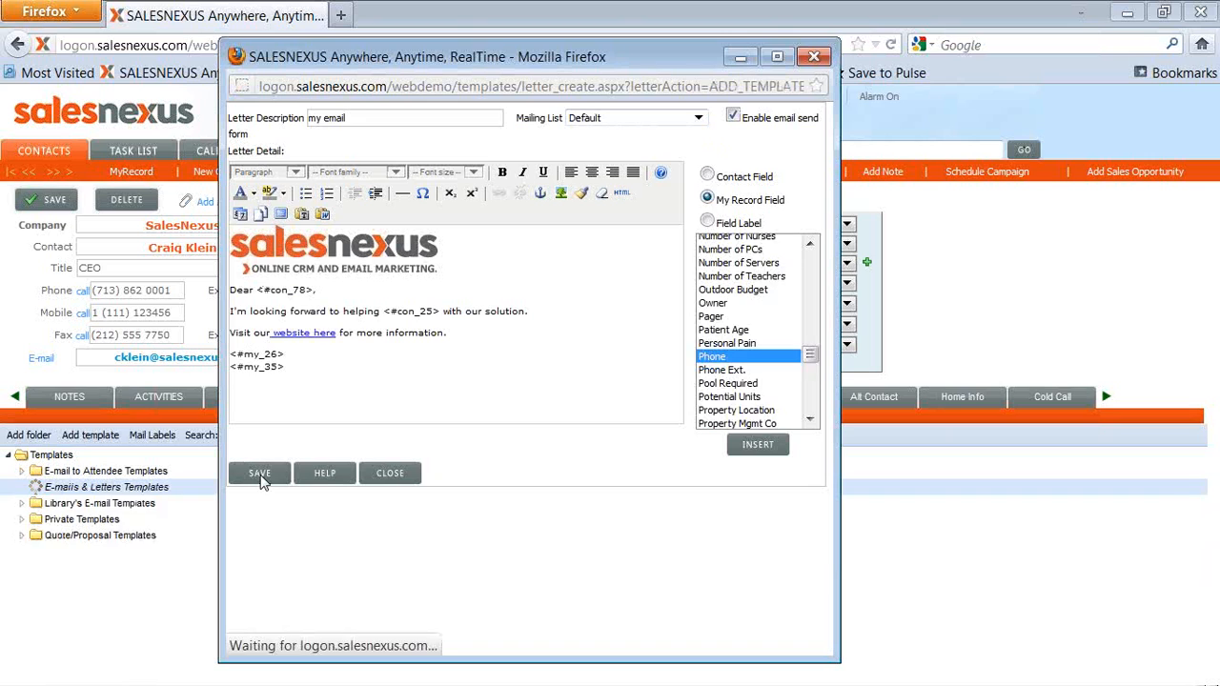
pyautogui.click(707, 177)
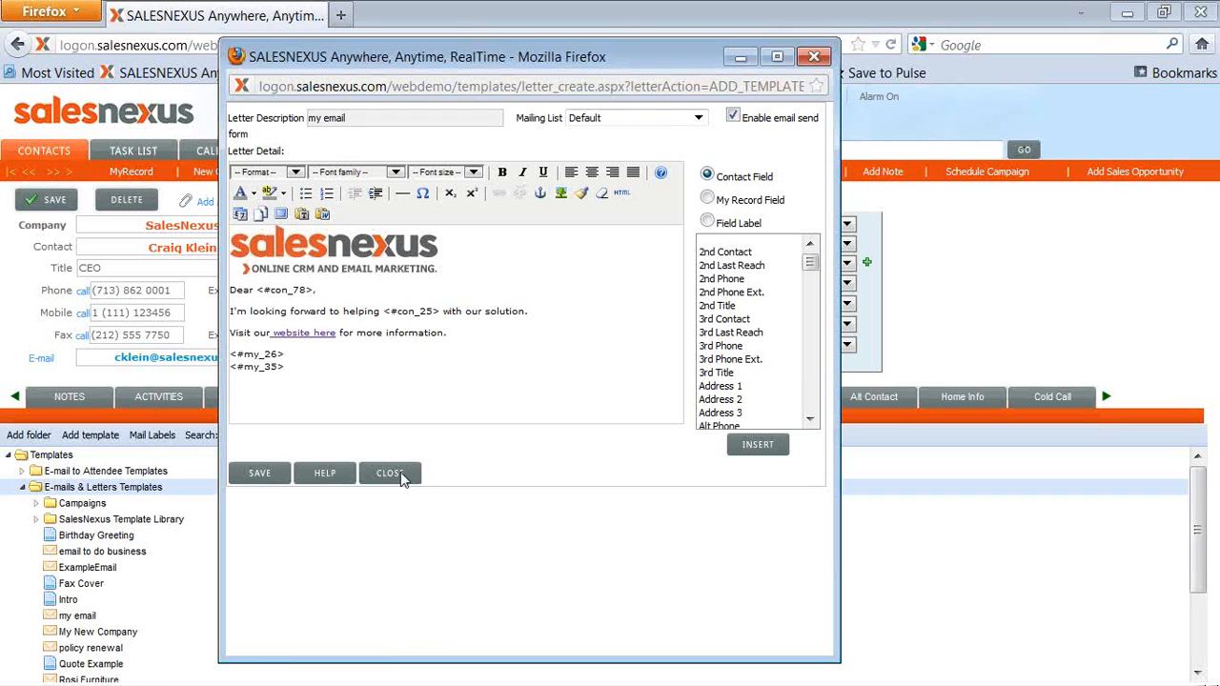
pyautogui.click(389, 472)
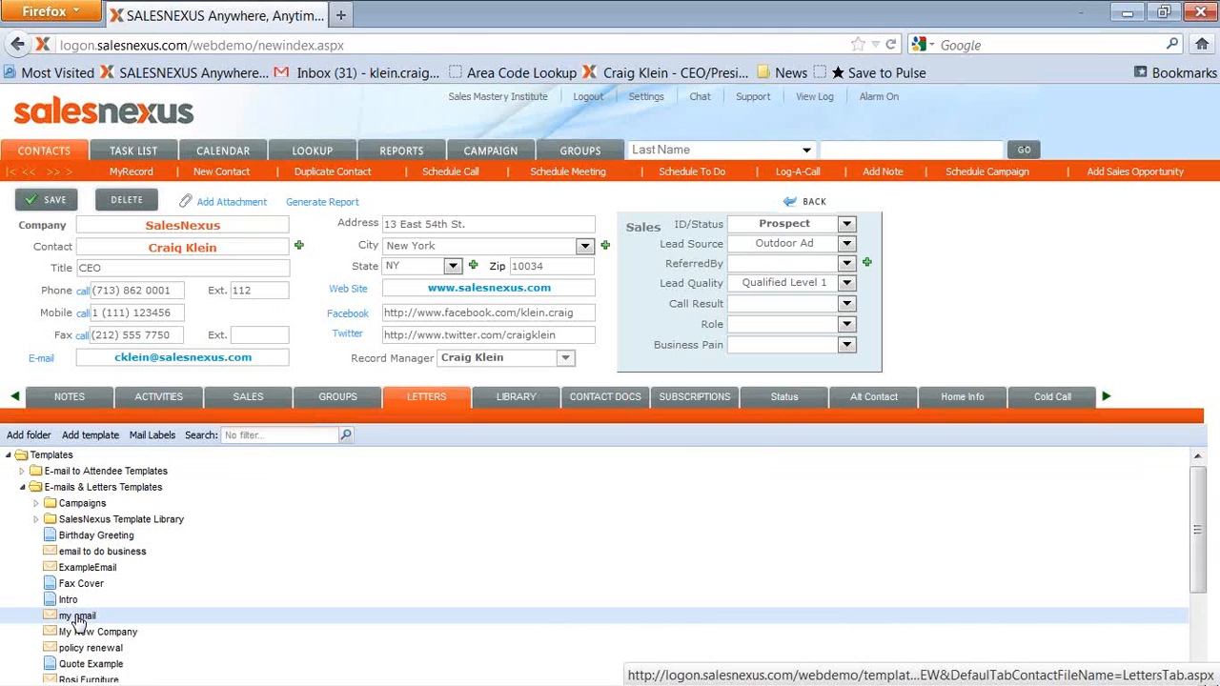
# Open a send-email window from the 'my email' template and type 'my ea' as the subject.
pyautogui.rightClick(77, 614)
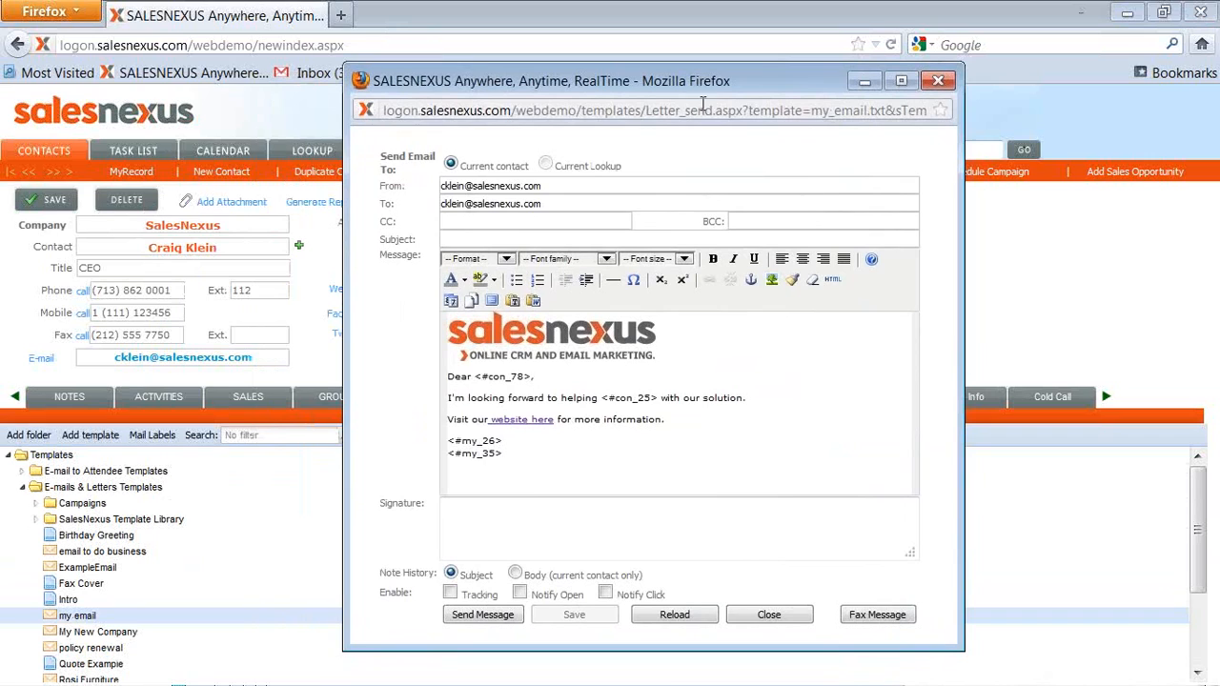
pyautogui.write('my')
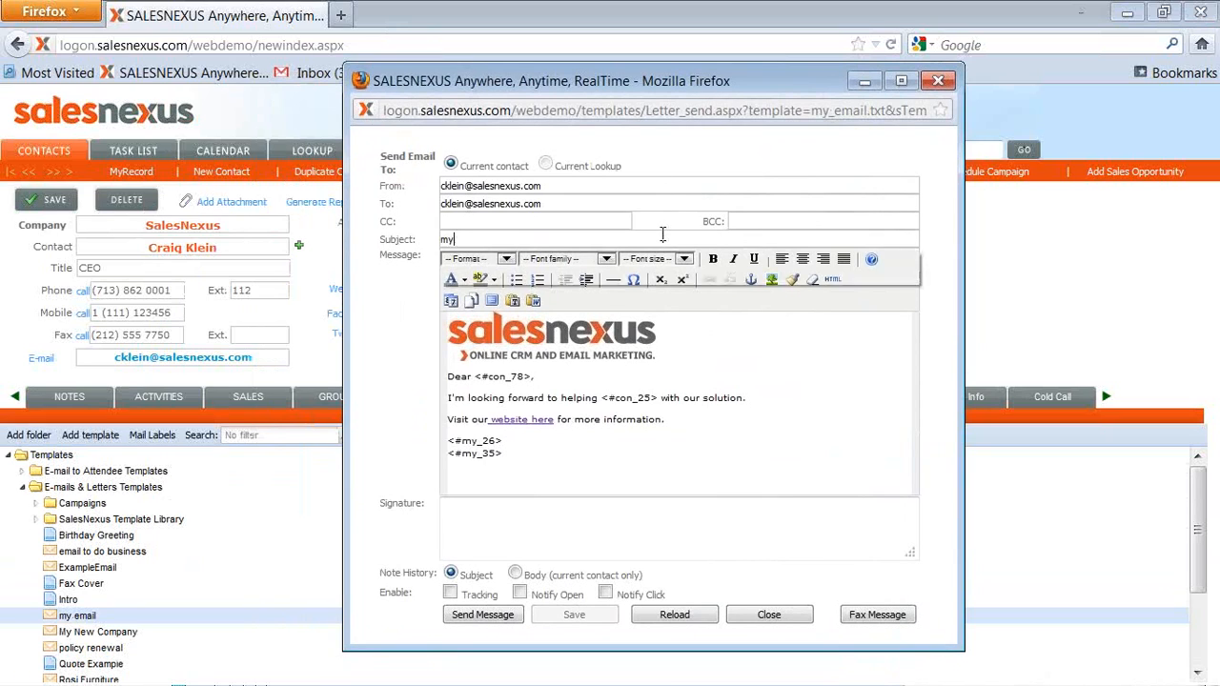
pyautogui.write('ea')
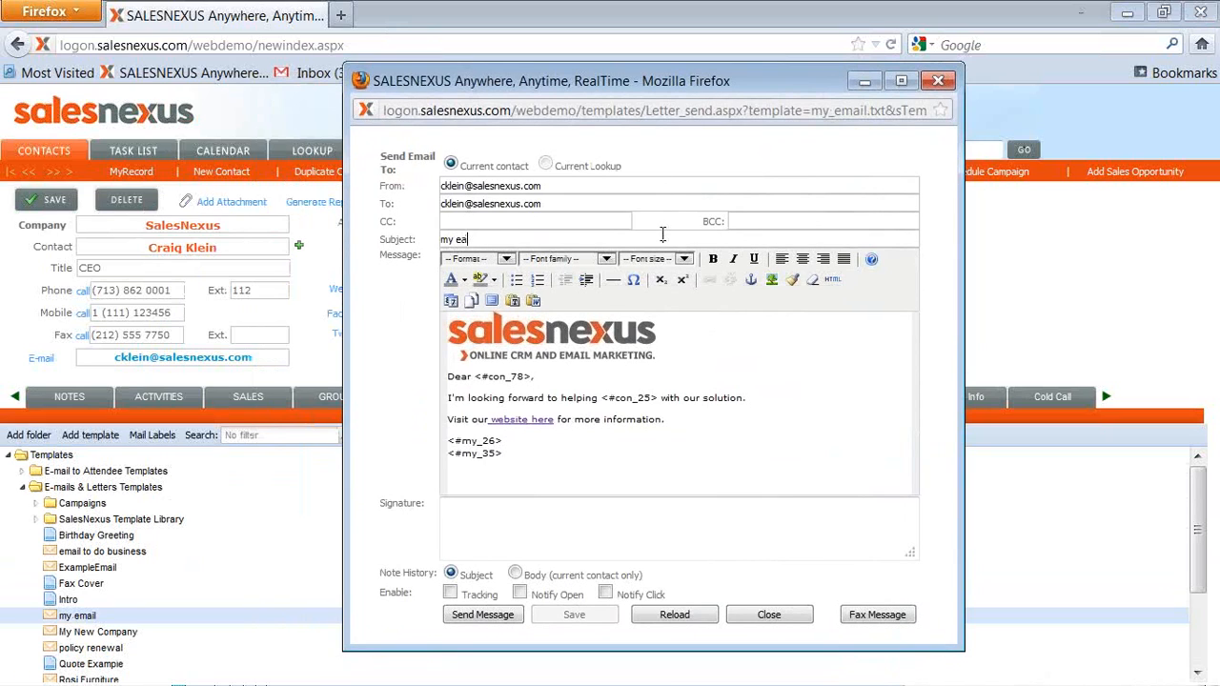